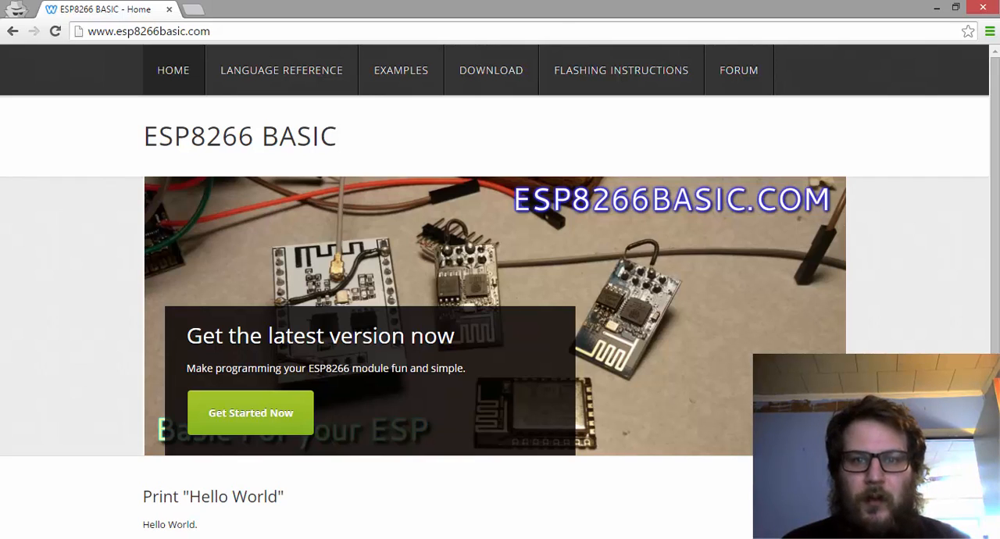
mouse_move(306, 184)
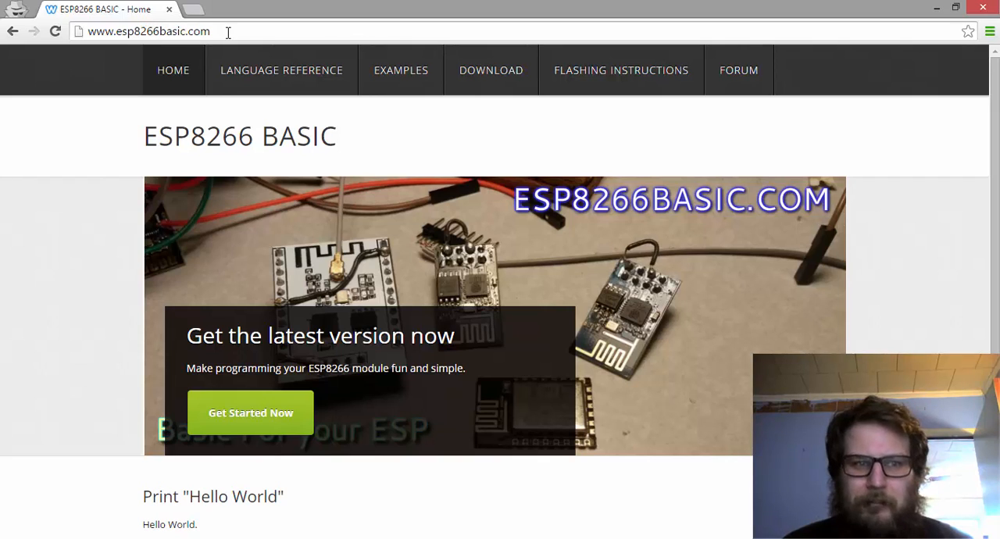
mouse_move(639, 349)
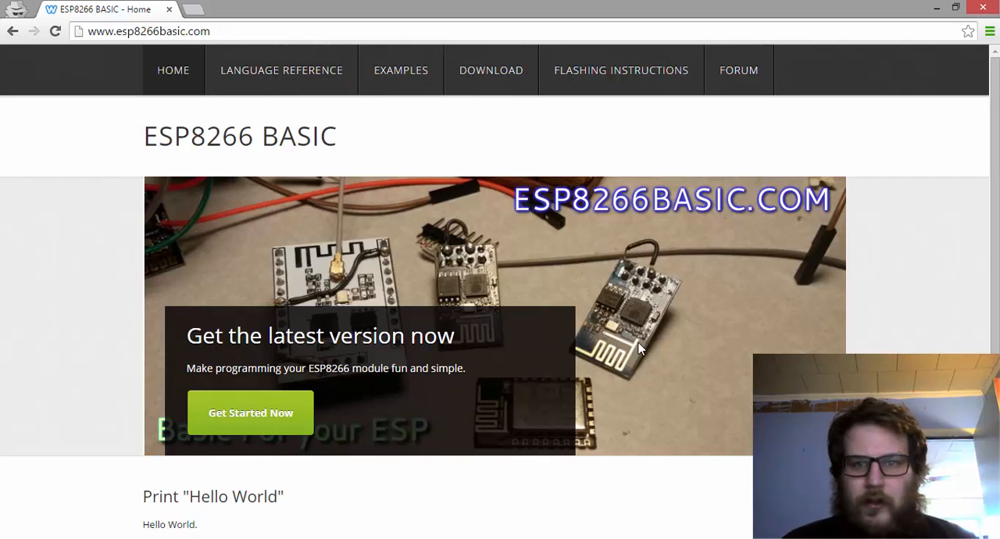
mouse_move(559, 303)
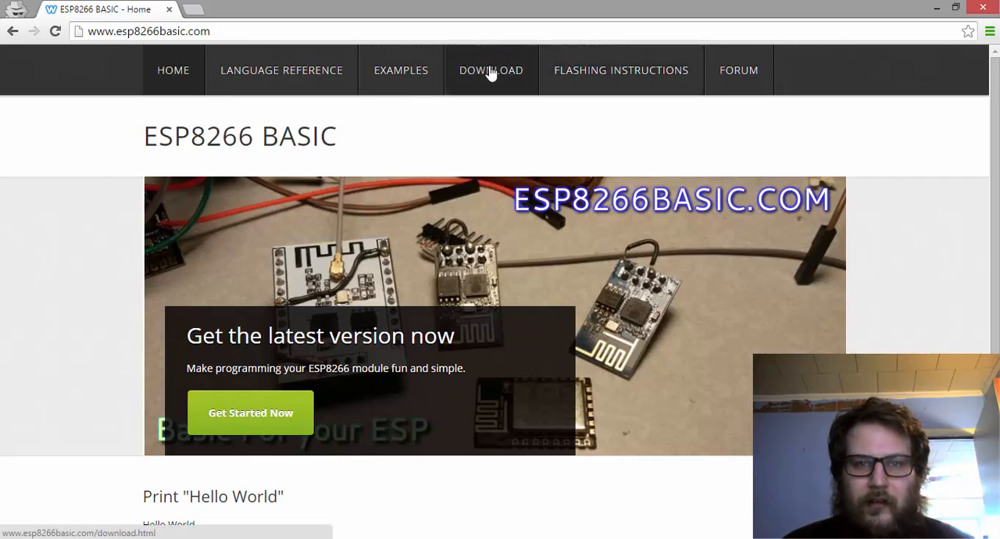
Step: Go to the esp8266basic.com Download page and follow the link to the ESP_Basic_Flasher.exe Dropbox page
left_click(491, 69)
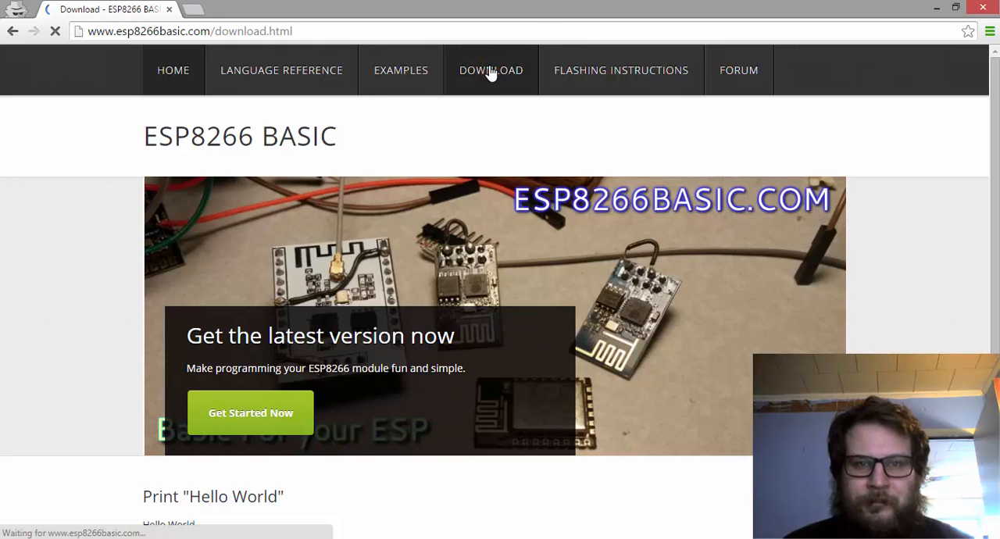
left_click(491, 71)
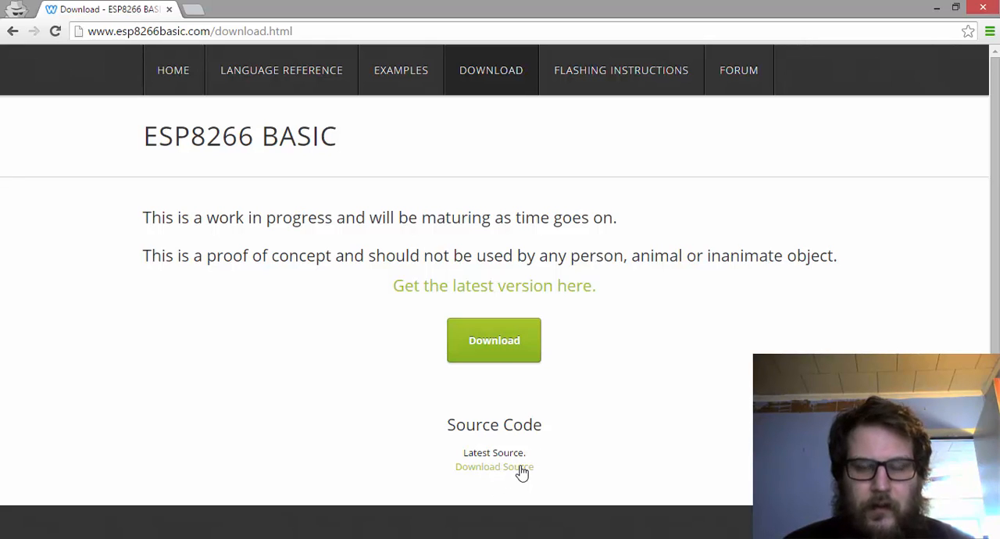
mouse_move(493, 465)
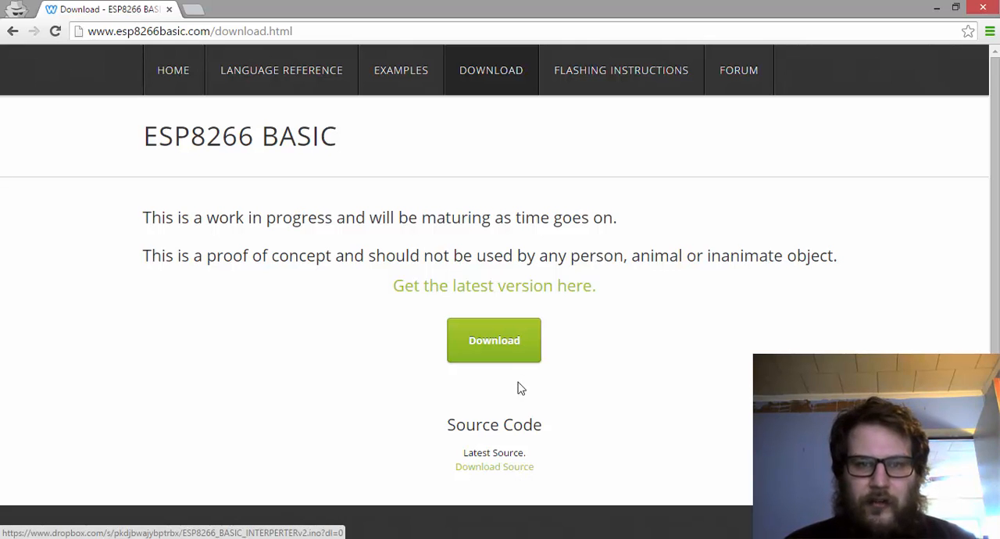
mouse_move(494, 351)
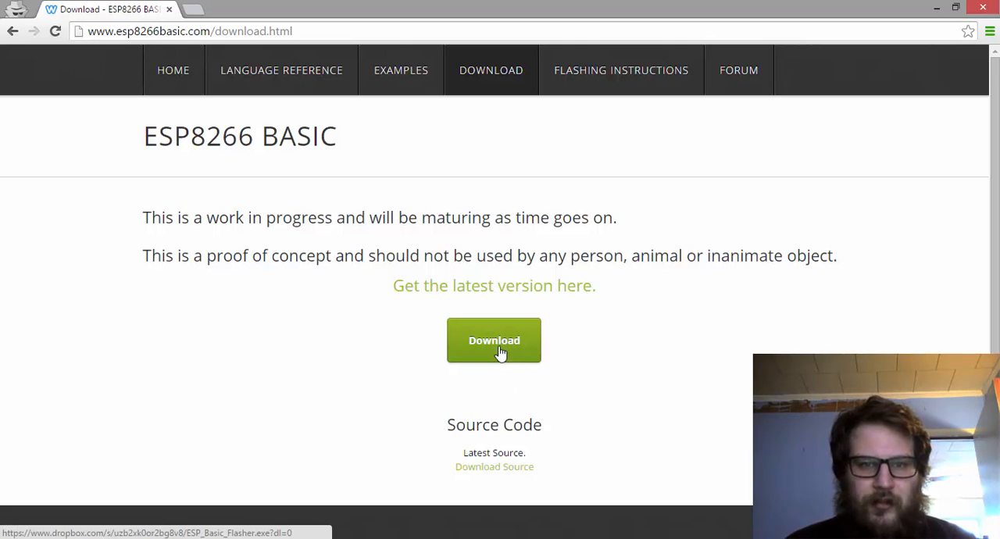
left_click(494, 341)
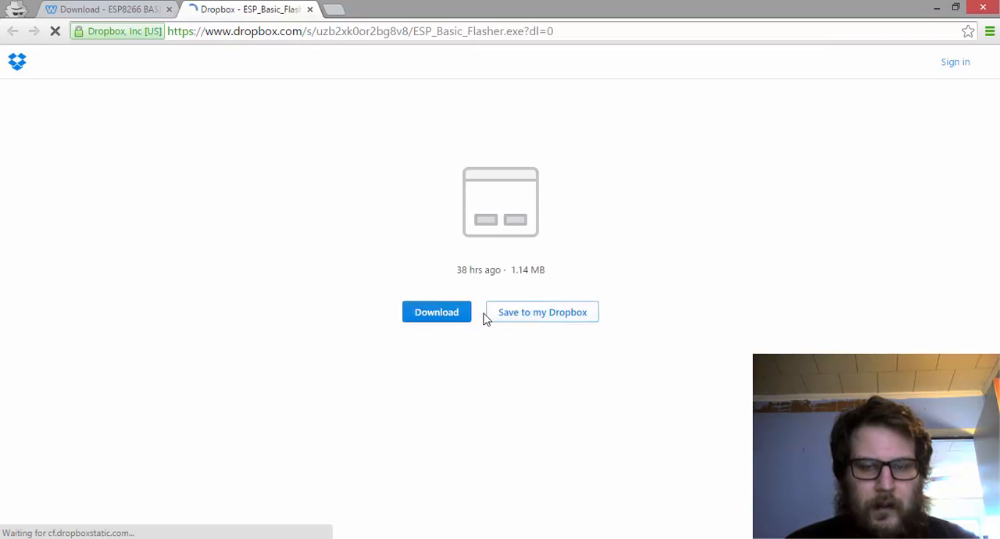
Step: Download ESP_Basic_Flasher.exe (1.14 MB) from the Dropbox page
left_click(436, 312)
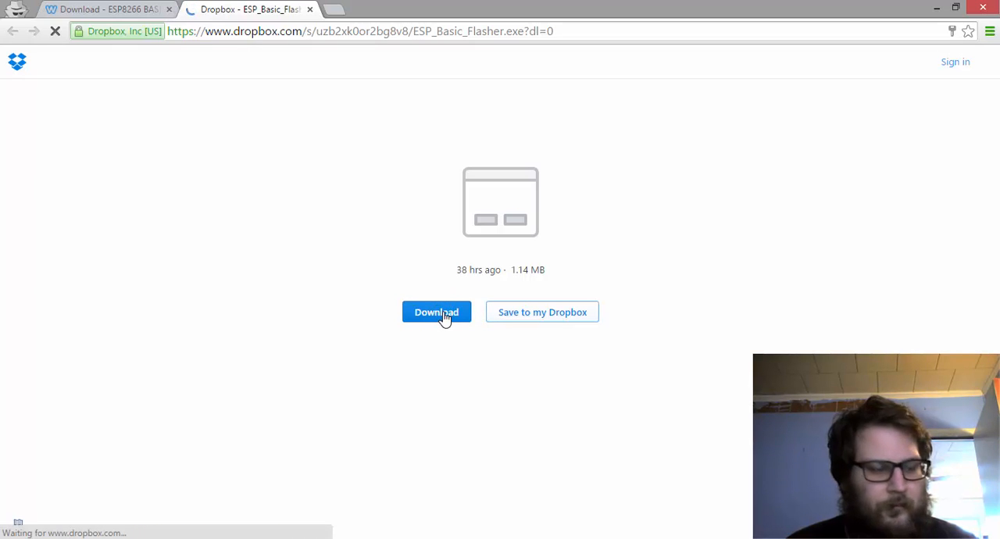
left_click(436, 312)
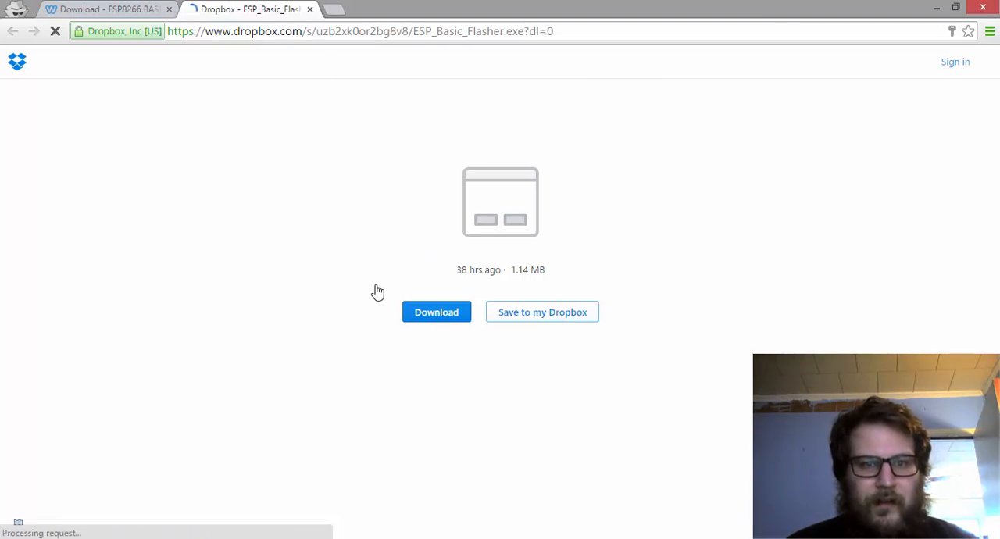
mouse_move(384, 342)
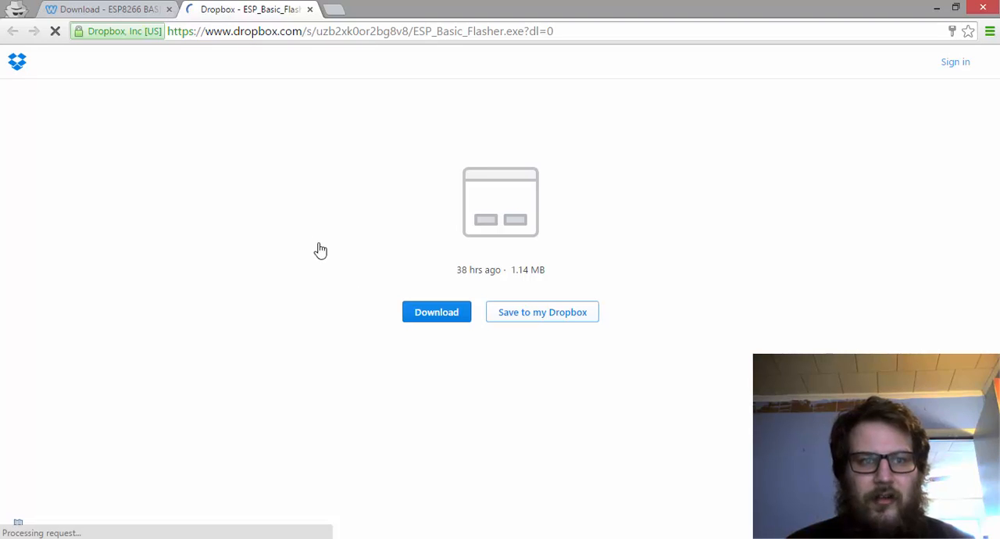
mouse_move(412, 373)
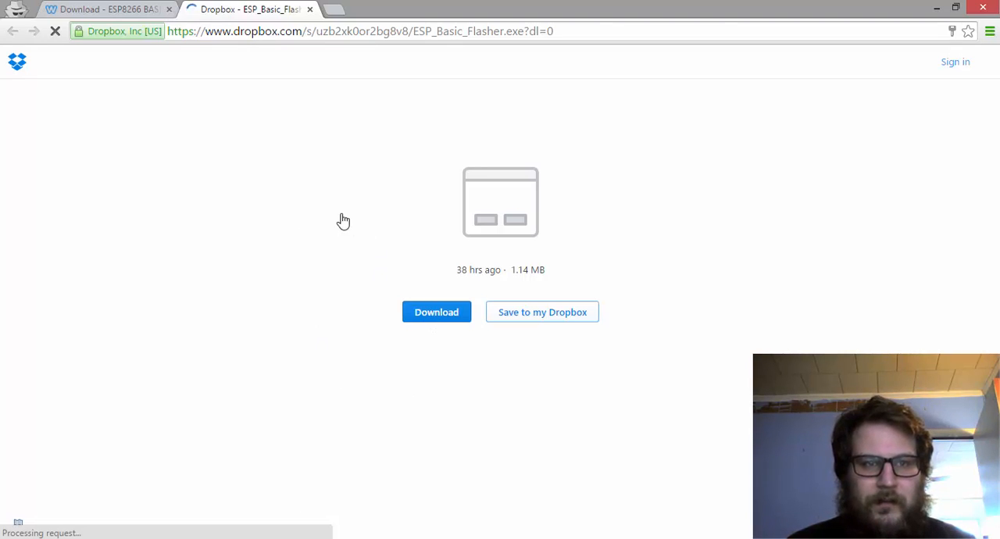
left_click(436, 312)
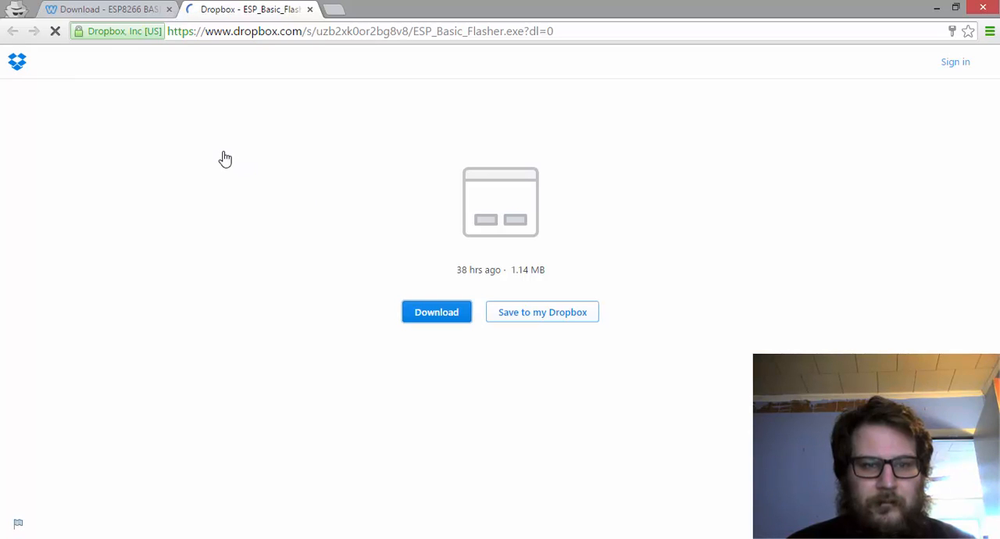
left_click(436, 312)
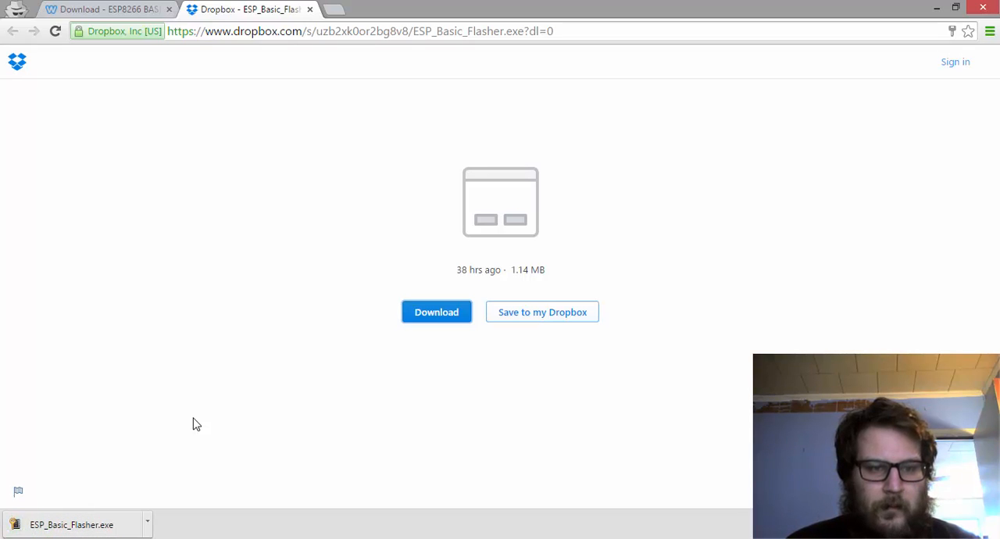
Step: Launch the downloaded ESP_Basic_Flasher.exe from Chrome's download bar
left_click(78, 525)
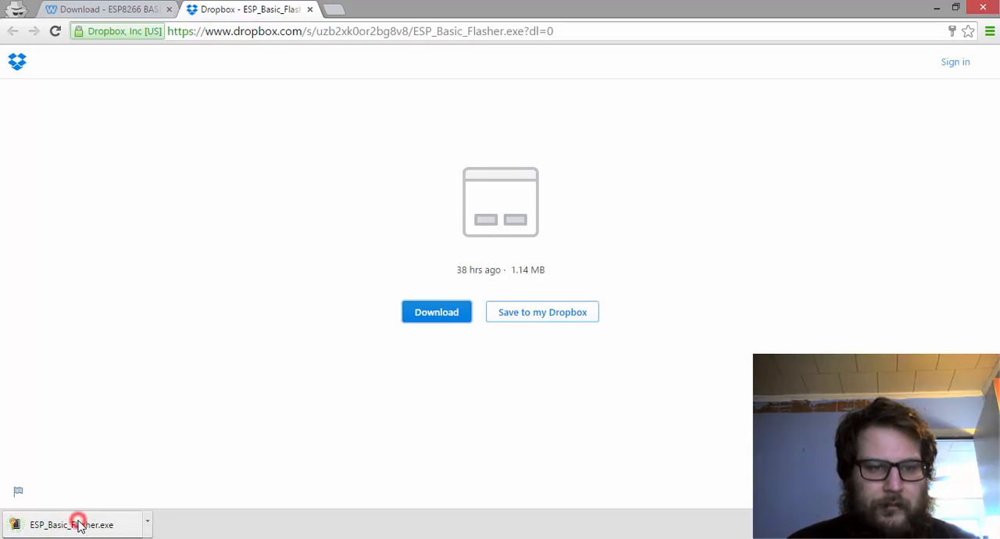
left_click(70, 525)
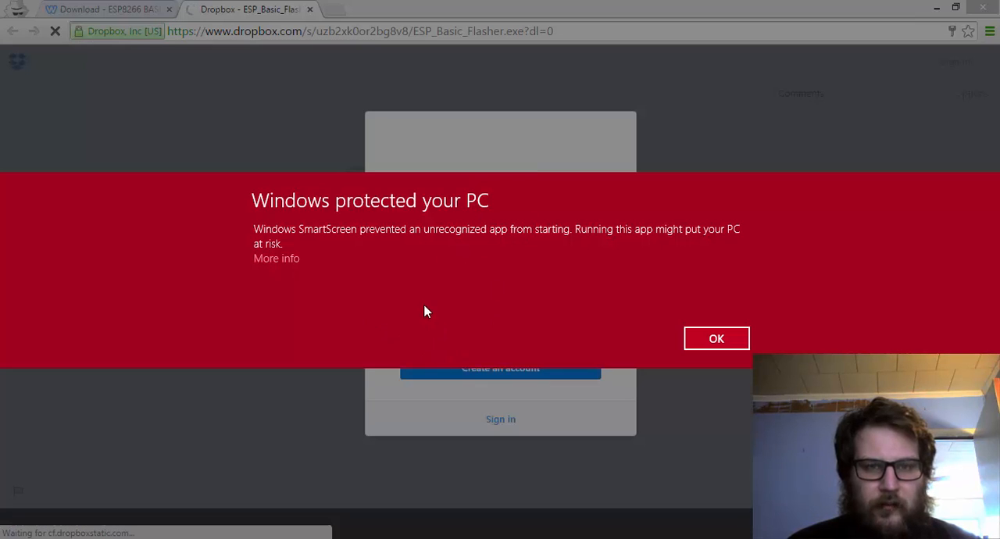
mouse_move(276, 259)
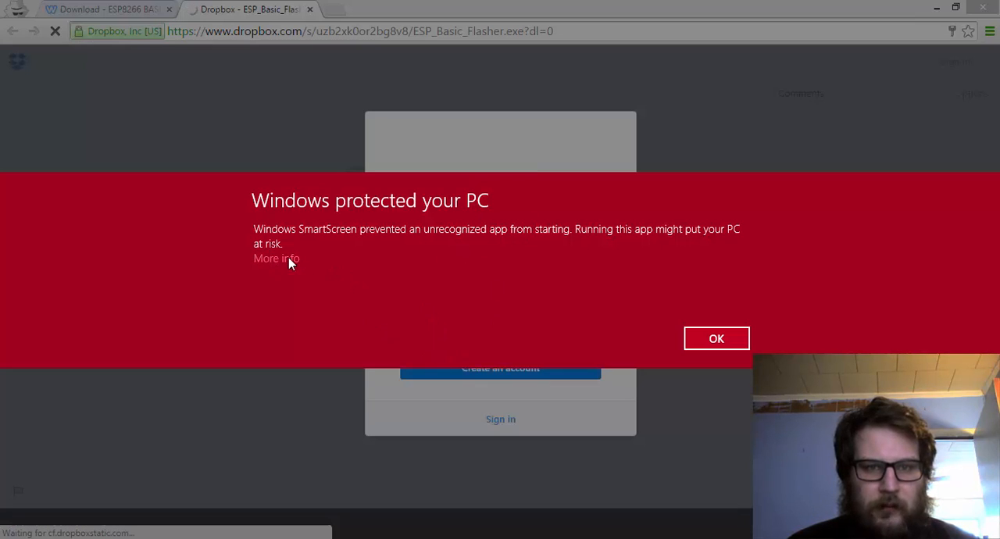
mouse_move(303, 264)
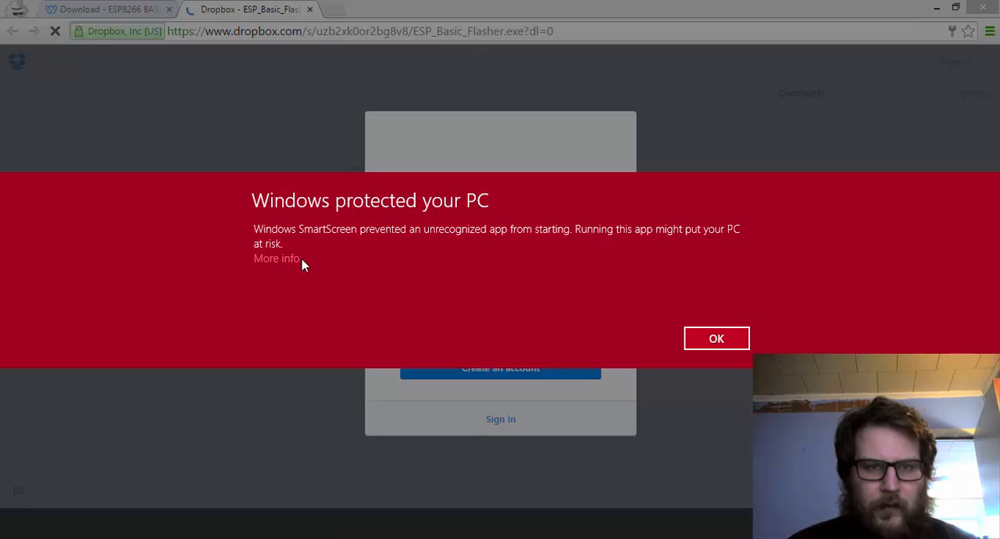
Step: Bypass the SmartScreen warning via More info and Run anyway so the flasher starts
left_click(275, 258)
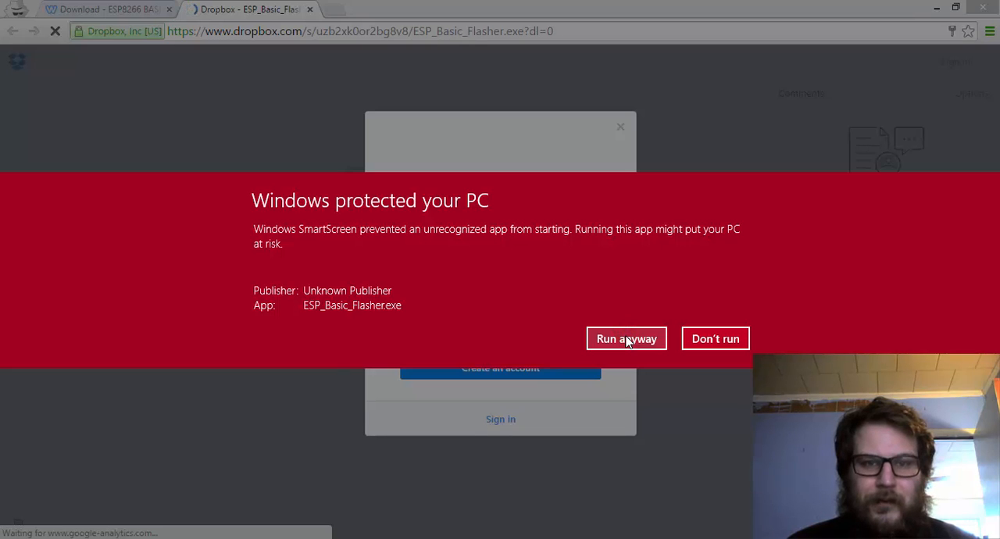
left_click(625, 337)
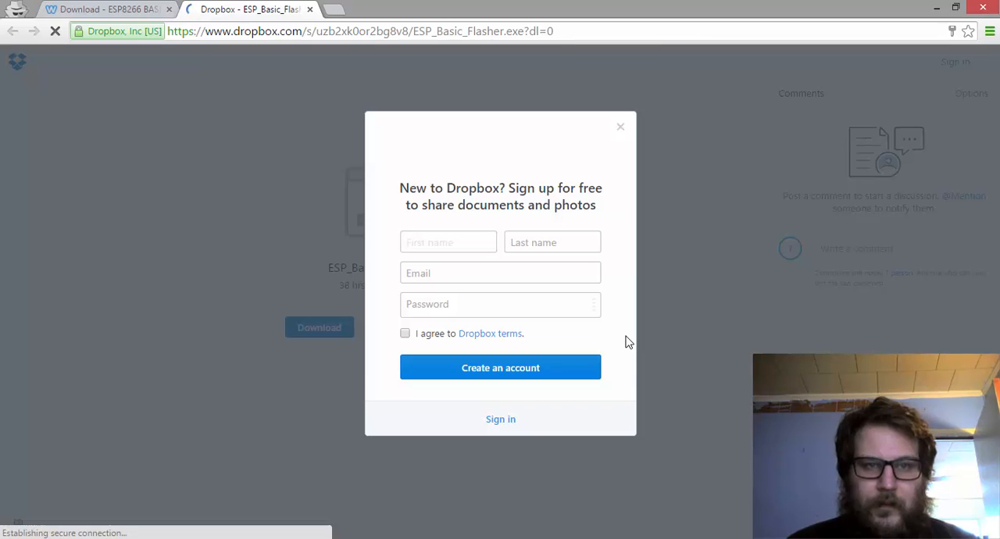
left_click(447, 241)
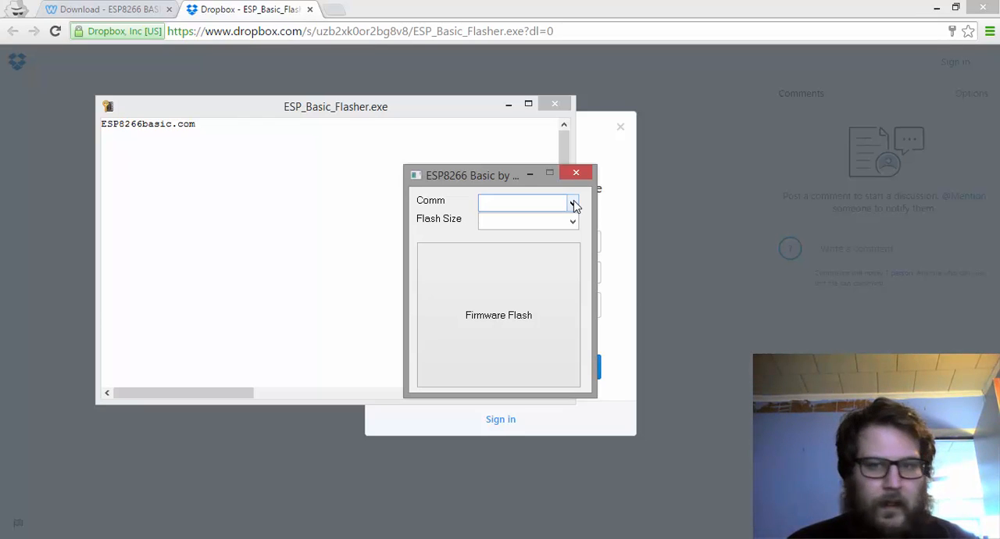
Step: Select Comm port 3 and a 1M flash size in ESP_Basic_Flasher
left_click(572, 203)
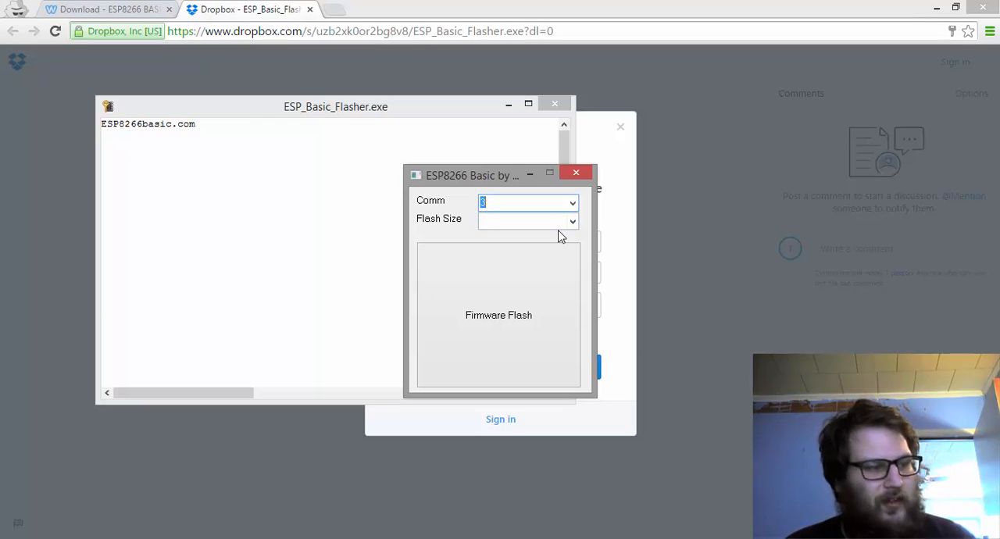
left_click(574, 222)
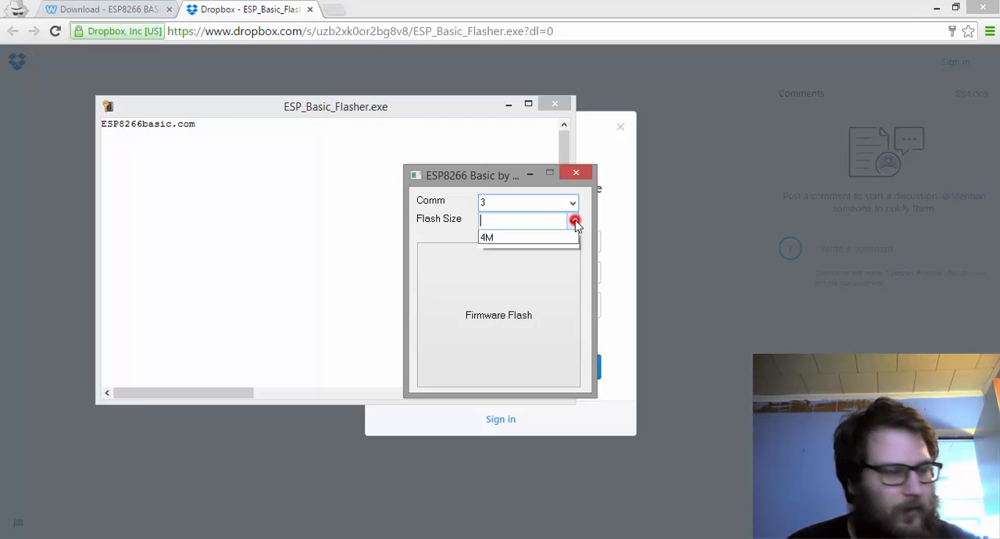
left_click(574, 222)
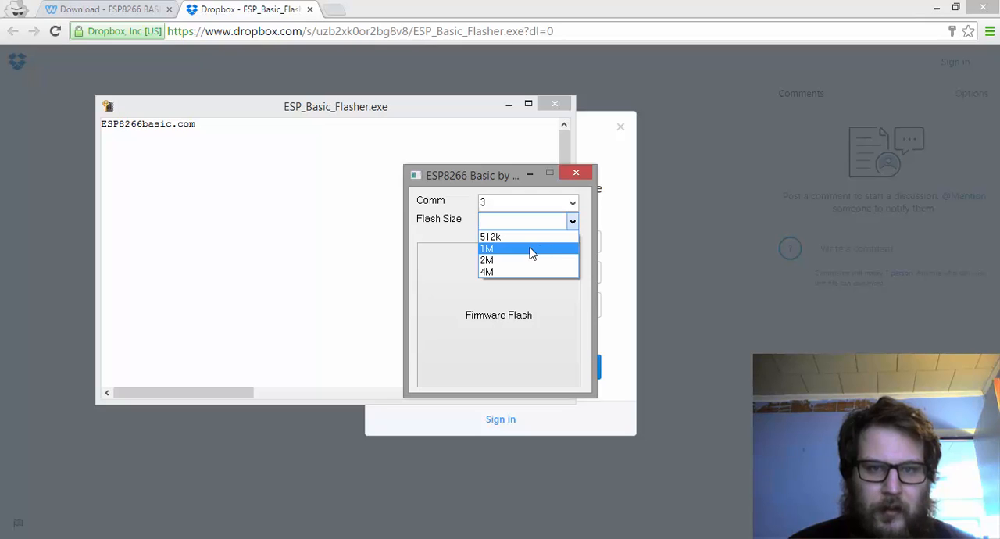
left_click(523, 248)
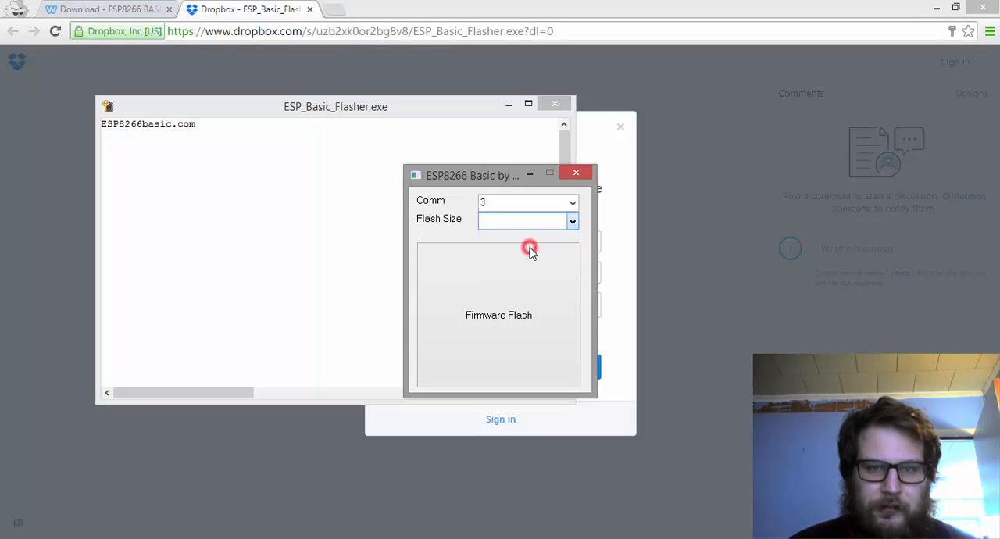
left_click(528, 220)
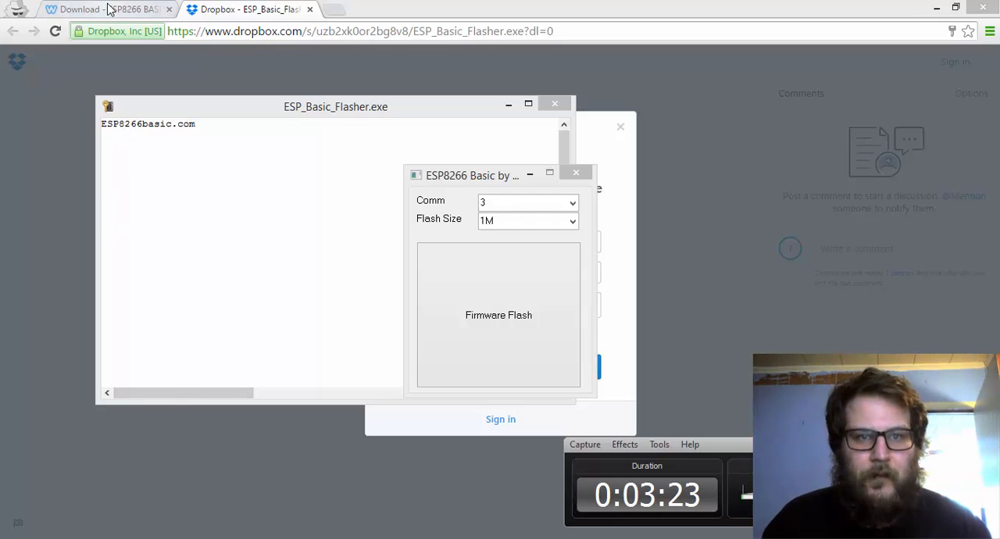
Step: Show the Flashing Instructions page and scroll to the ESP8266 wiring diagram
left_click(106, 10)
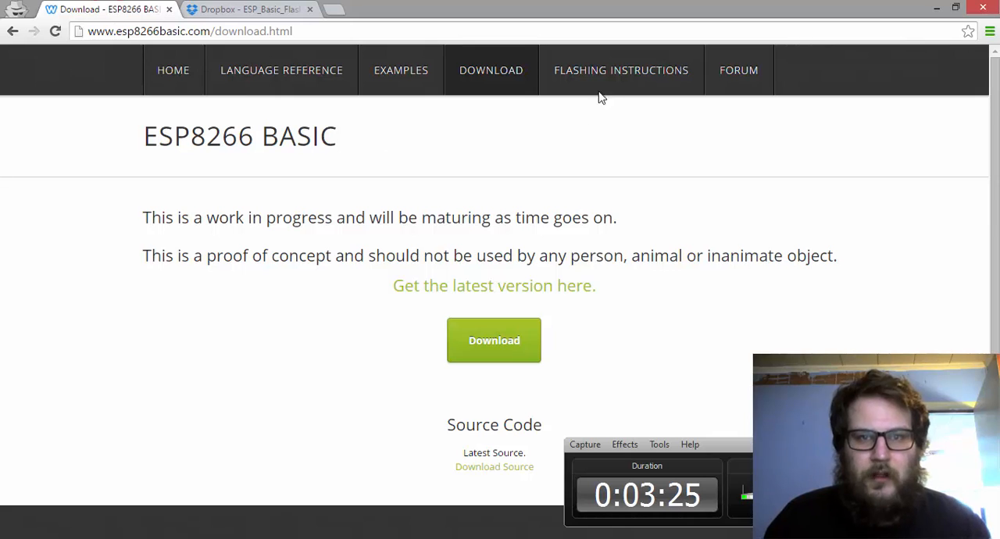
left_click(621, 69)
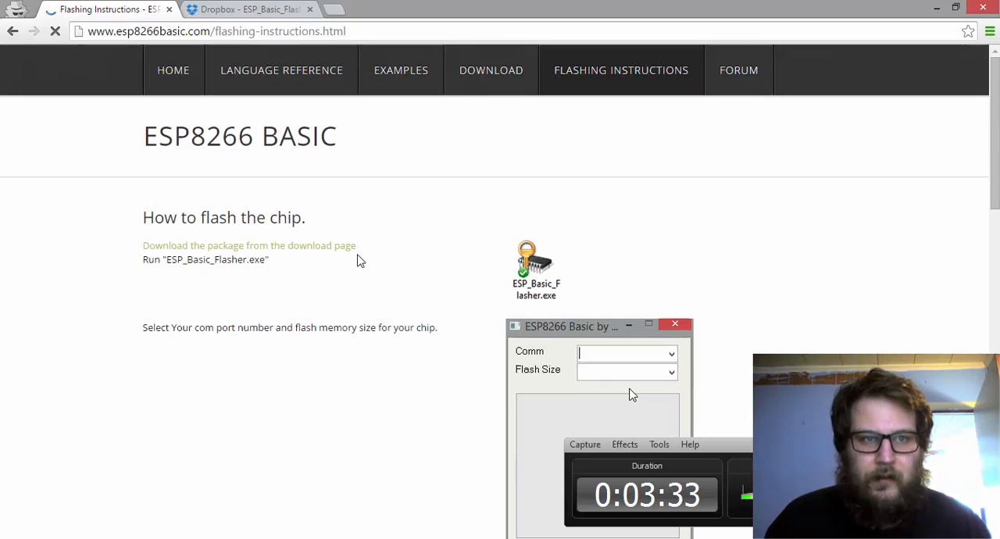
scroll("down", 3)
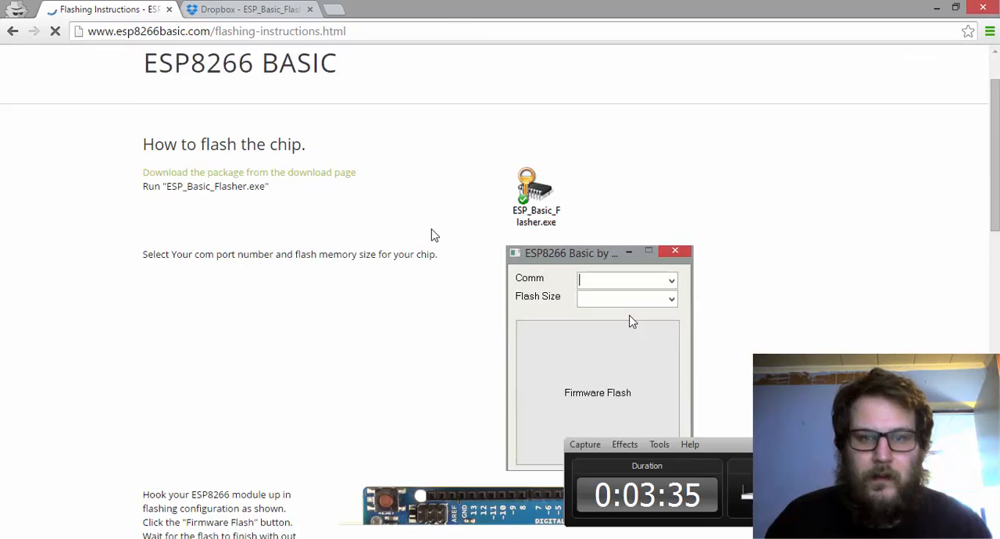
scroll("down", 3)
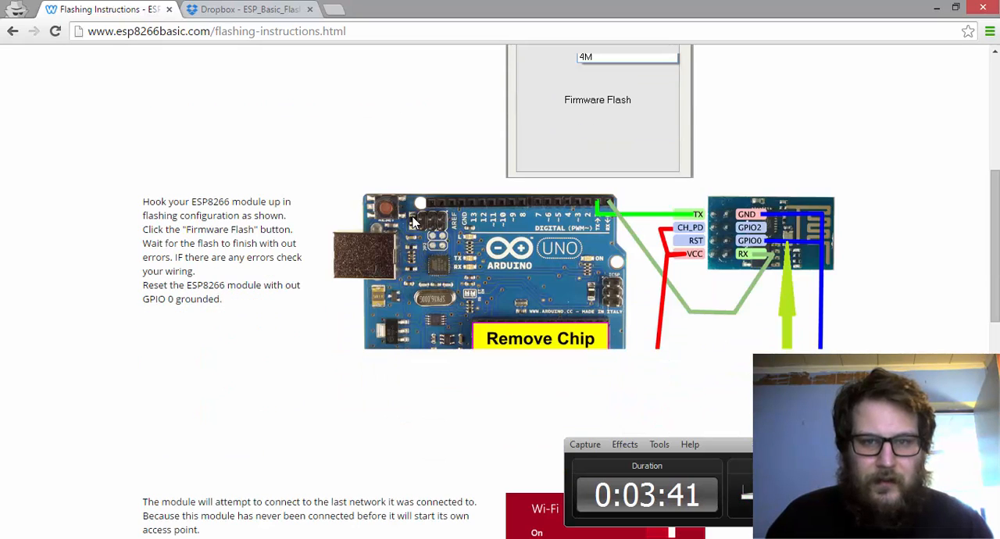
scroll("down", 3)
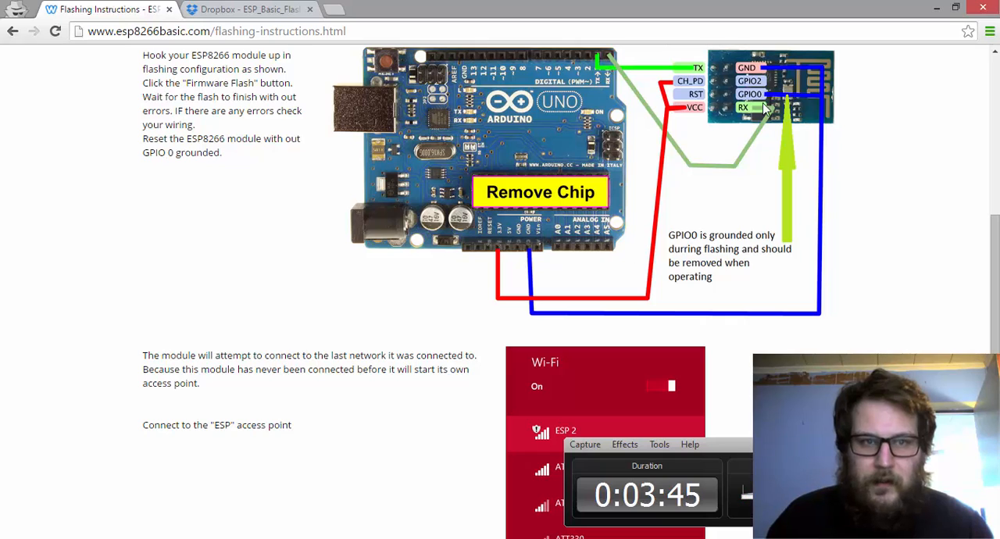
mouse_move(800, 102)
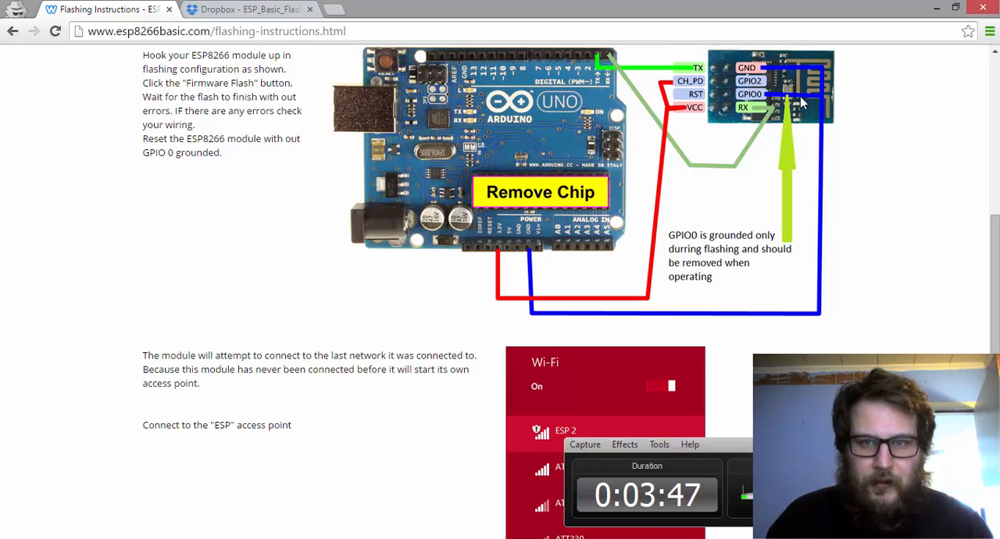
mouse_move(797, 132)
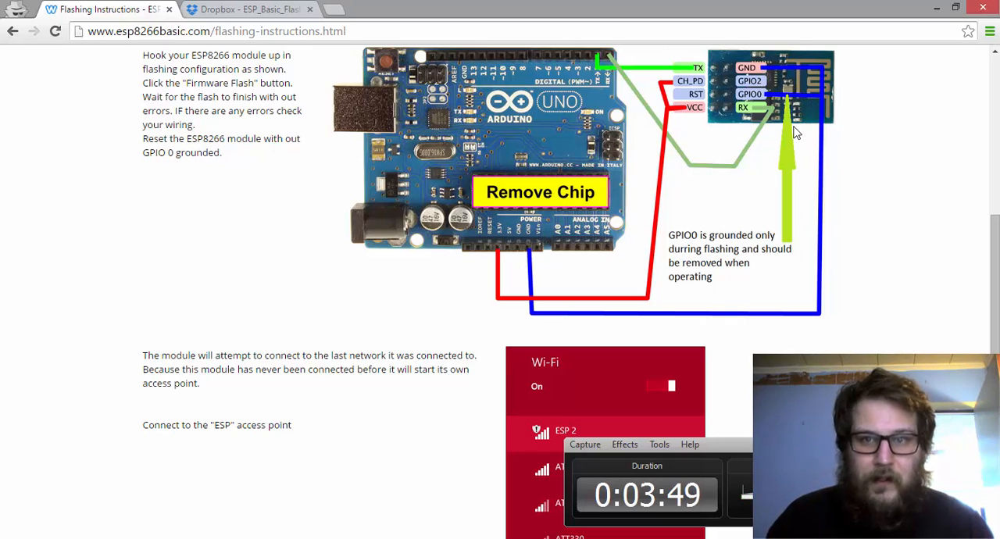
mouse_move(535, 122)
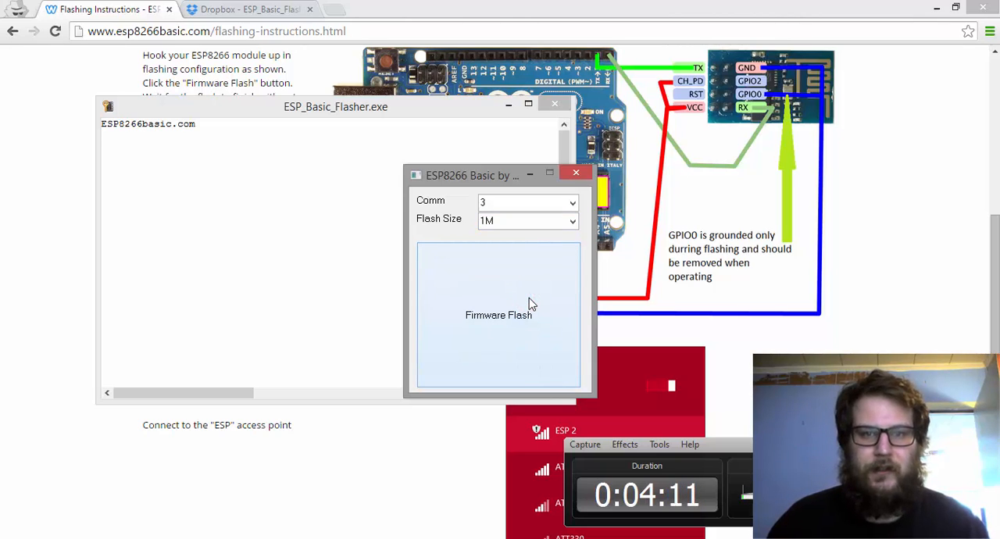
Step: Flash the 1M ESP8266 BASIC firmware on port 3 and acknowledge the upload message
left_click(498, 315)
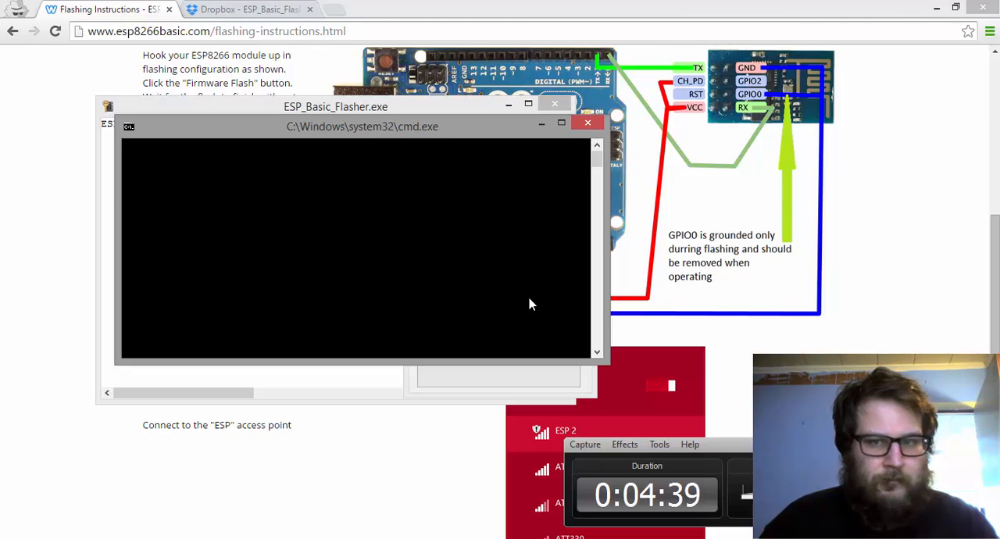
mouse_move(581, 328)
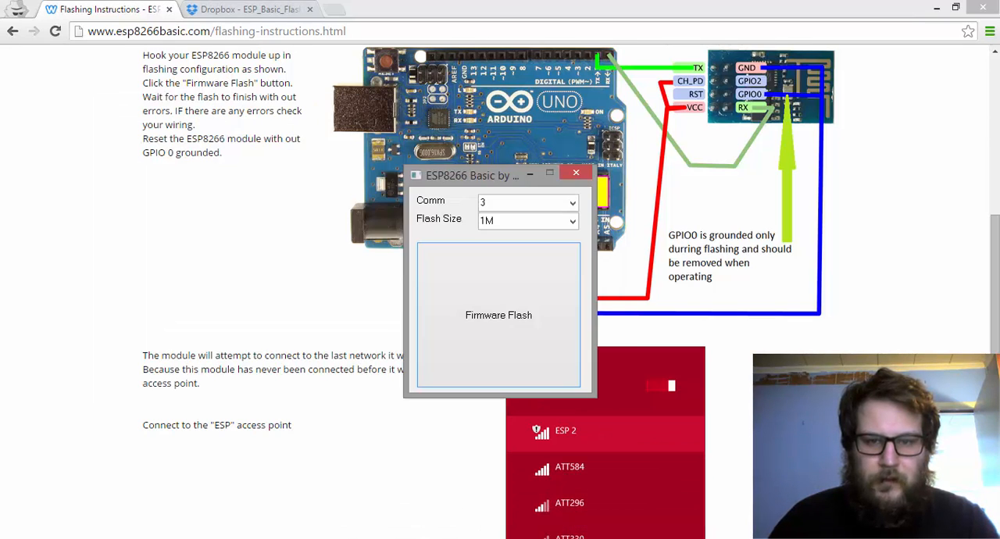
left_click(498, 316)
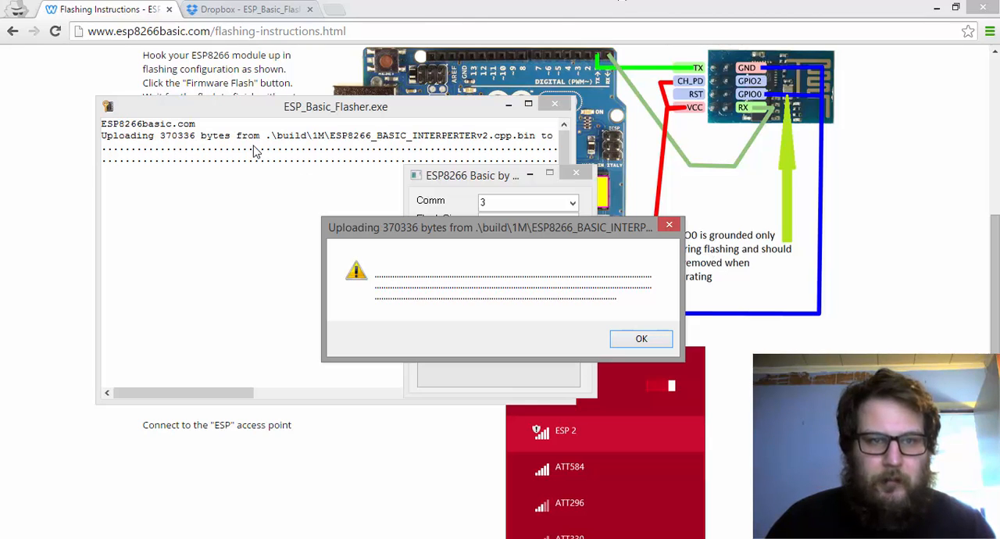
left_click(641, 337)
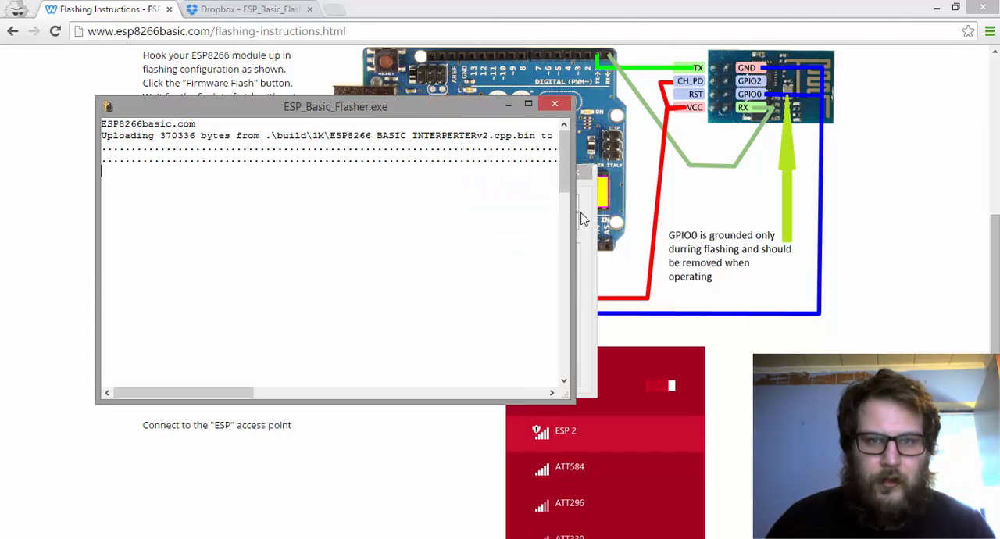
Step: Connect the computer to the ESP 2 Wi-Fi access point from the Windows Networks panel
left_click(555, 103)
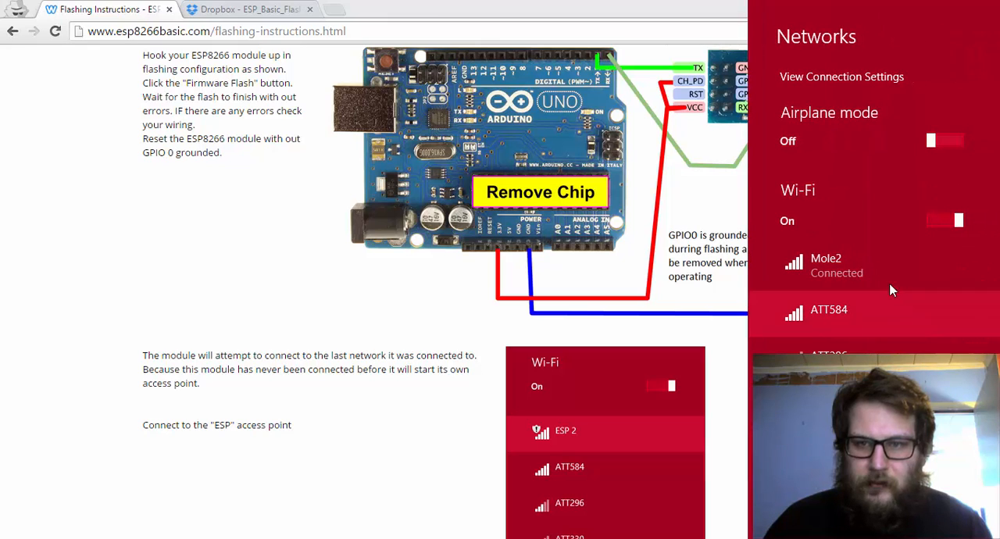
mouse_move(893, 290)
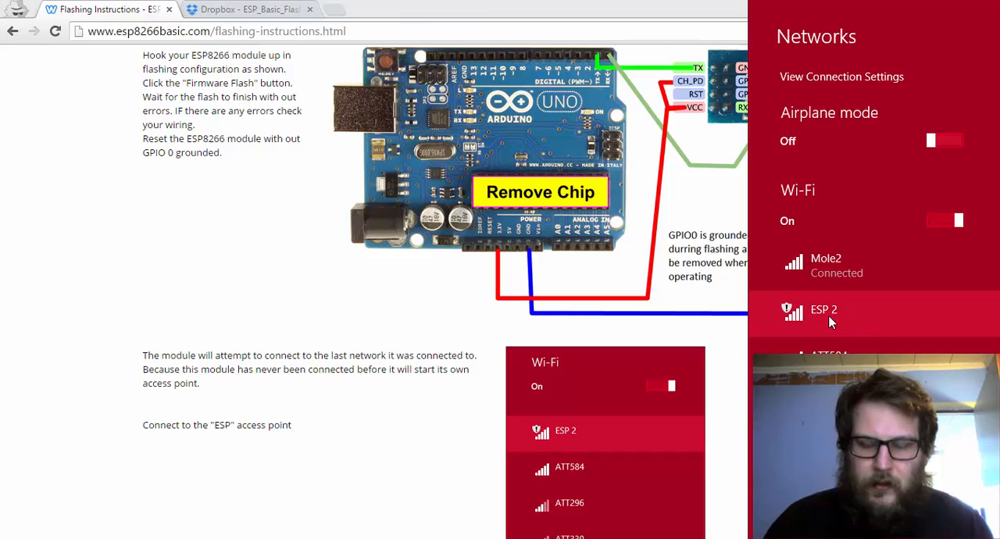
mouse_move(837, 322)
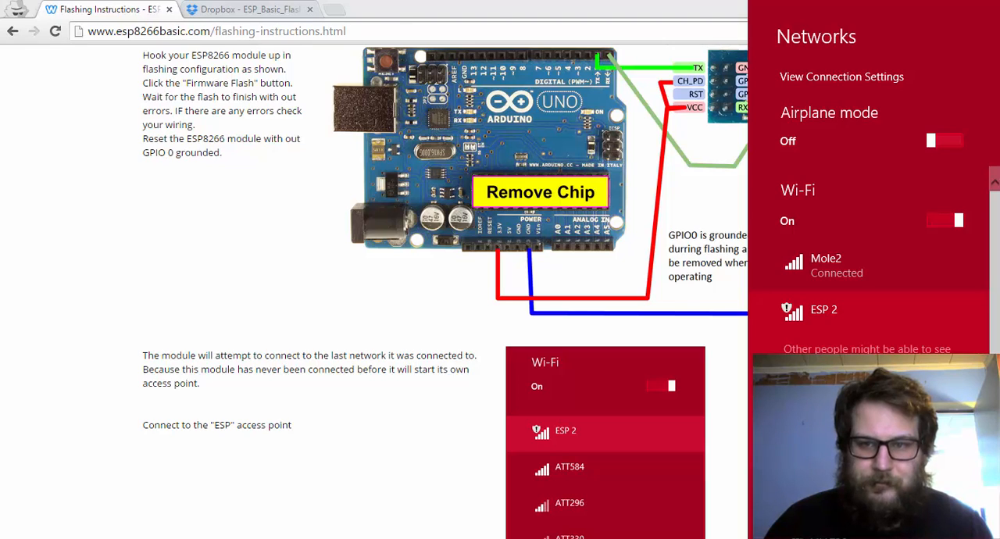
left_click(824, 310)
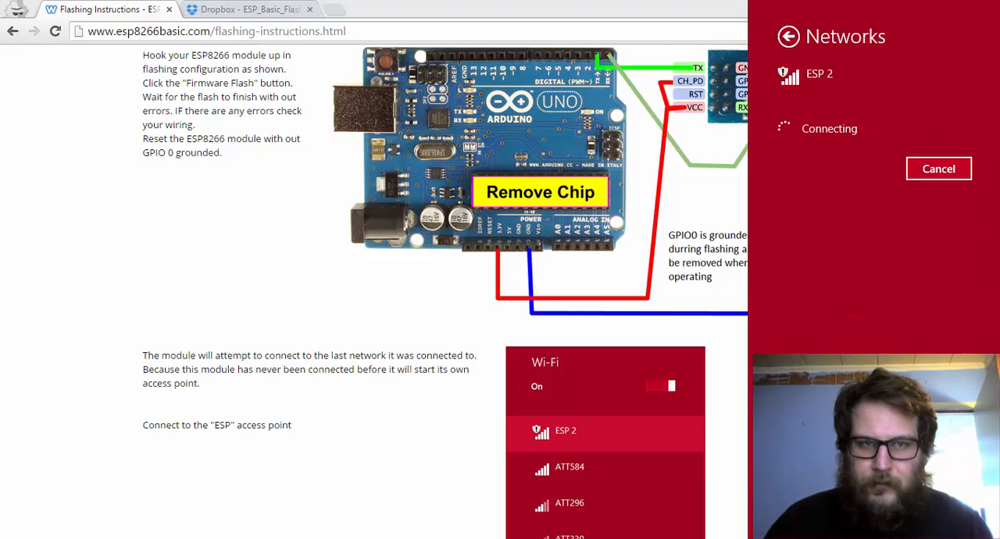
mouse_move(231, 260)
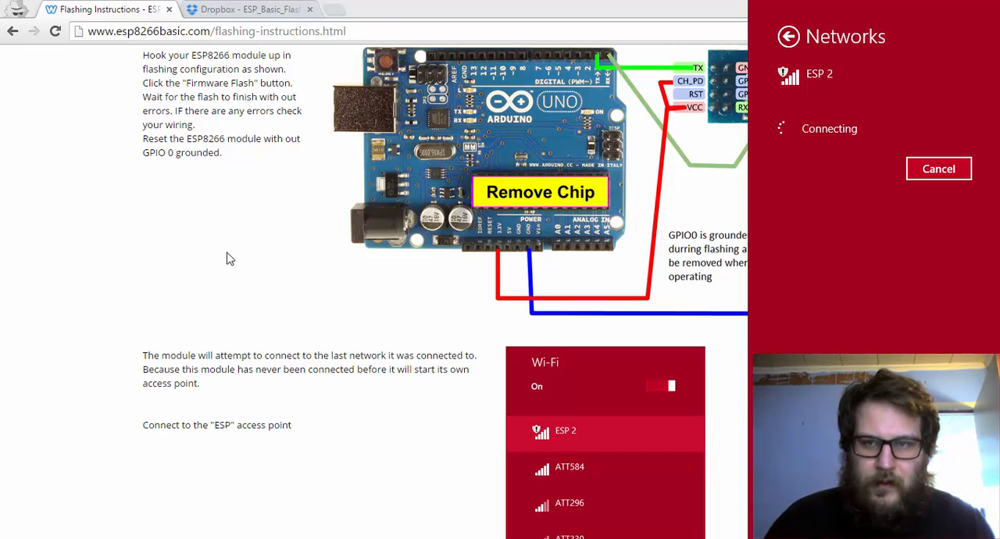
mouse_move(247, 256)
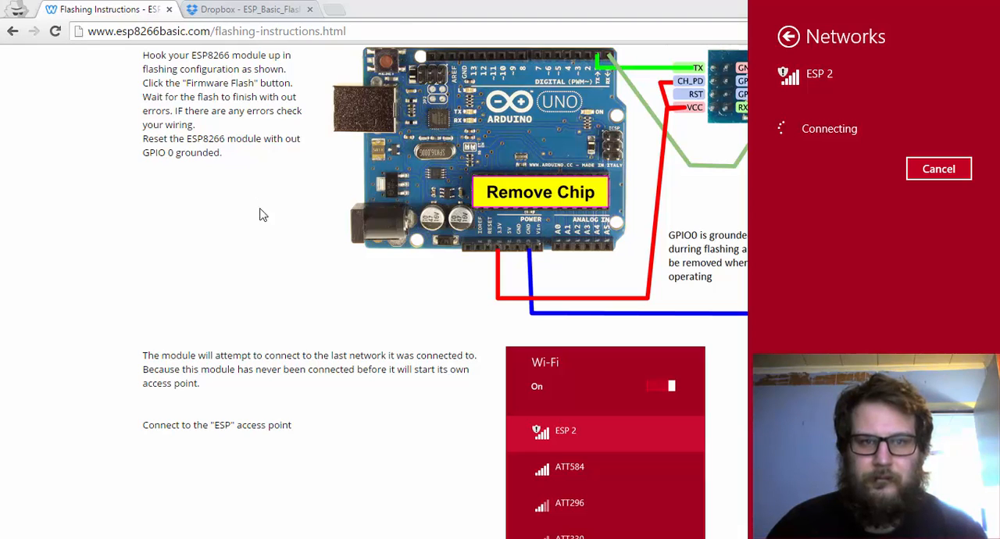
mouse_move(261, 307)
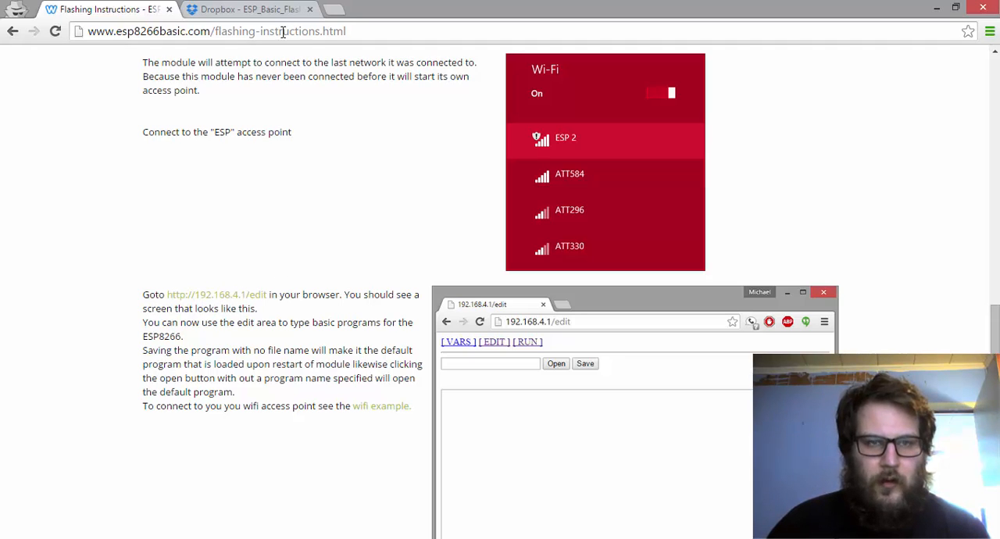
mouse_move(217, 303)
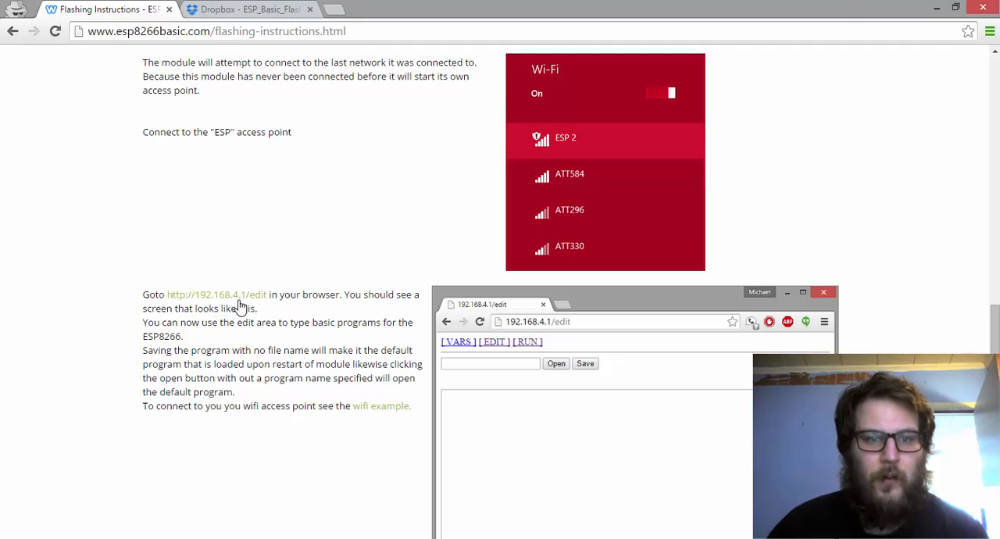
Step: Browse to the module at 192.168.4.1, view its Variable Dump, then head to the editor
left_click(222, 297)
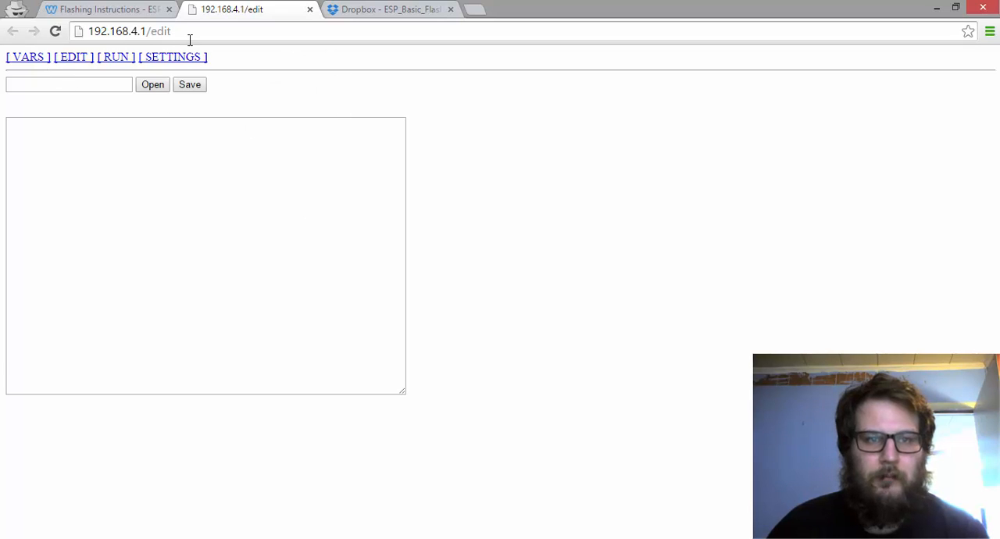
mouse_move(150, 134)
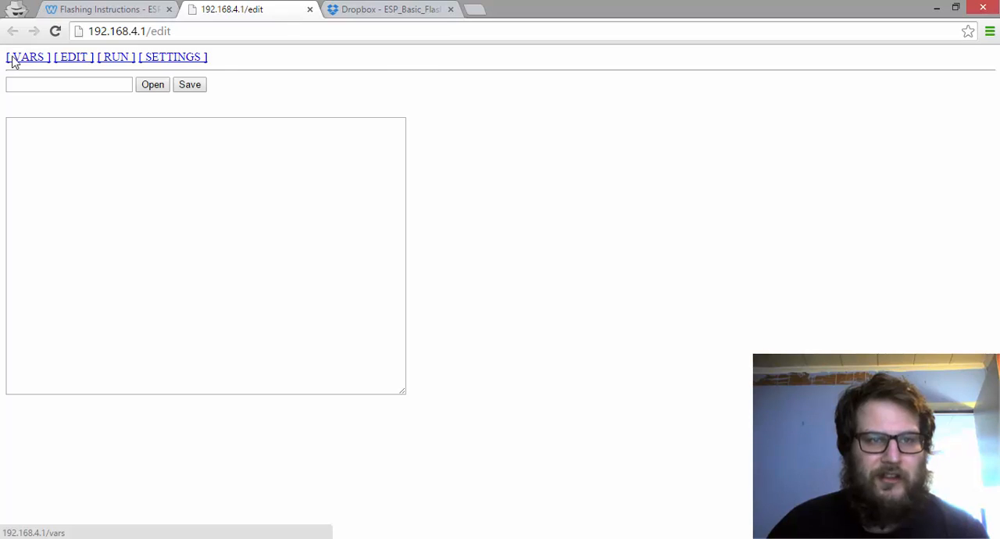
left_click(27, 56)
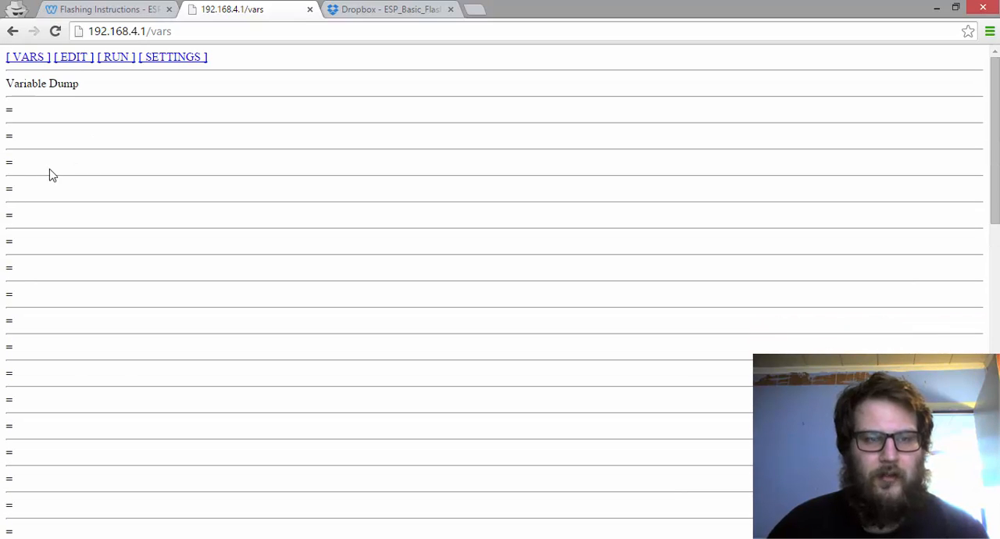
mouse_move(90, 86)
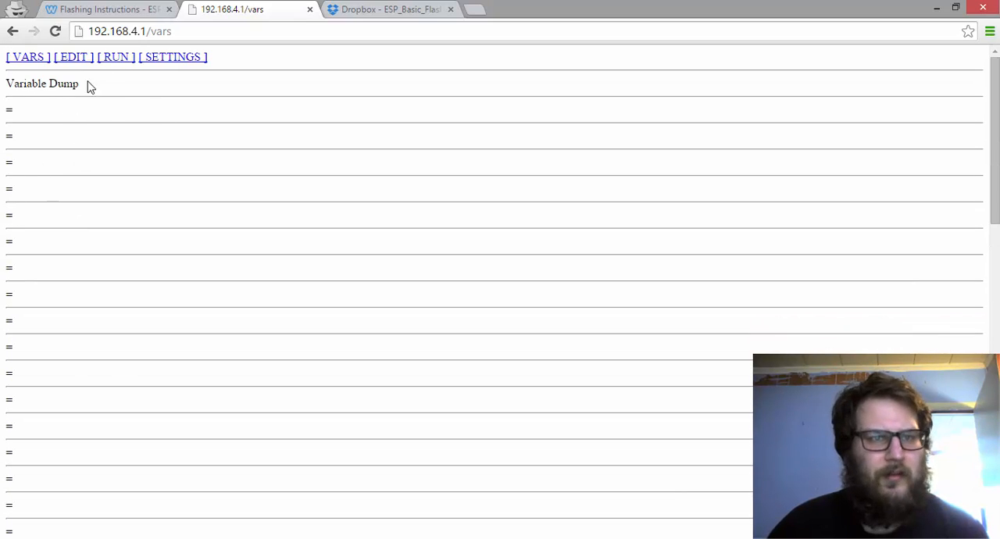
mouse_move(97, 75)
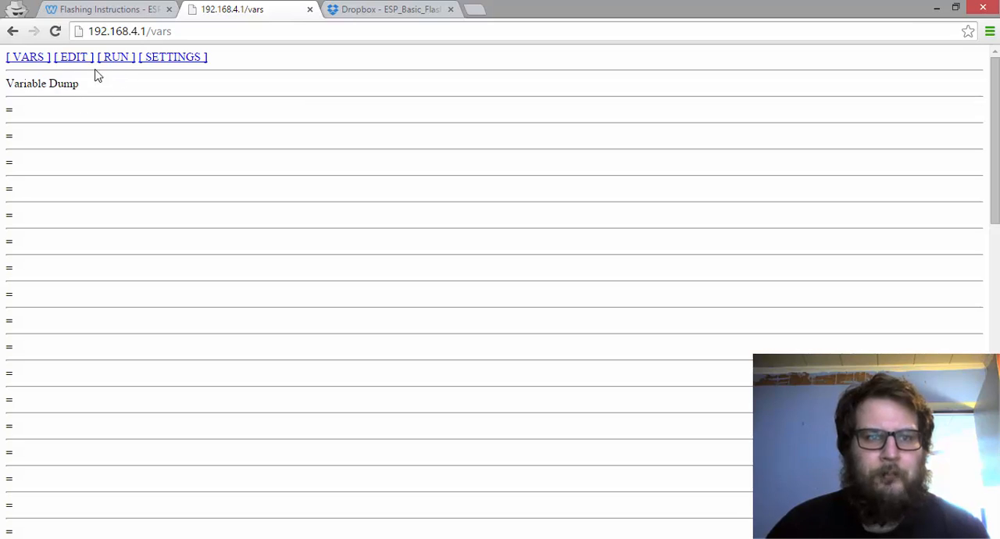
left_click(72, 56)
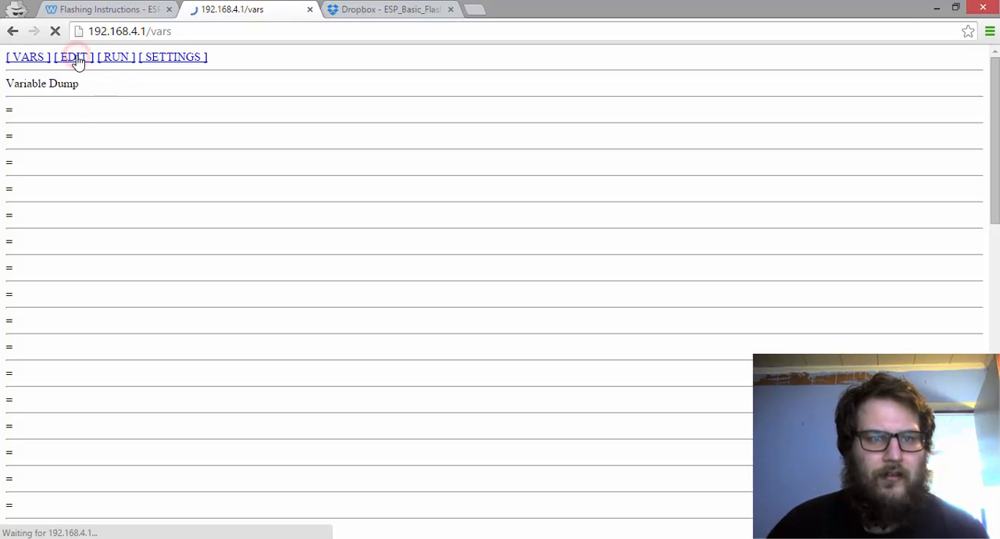
Step: Enter the two-line program Print "Hello world" / end in the editor and save it to the device
left_click(72, 56)
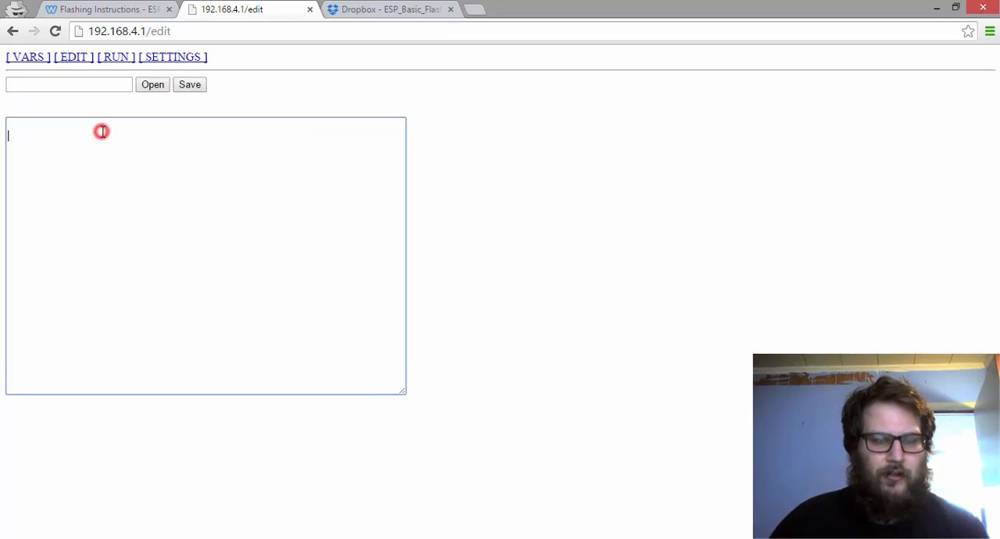
type("Print")
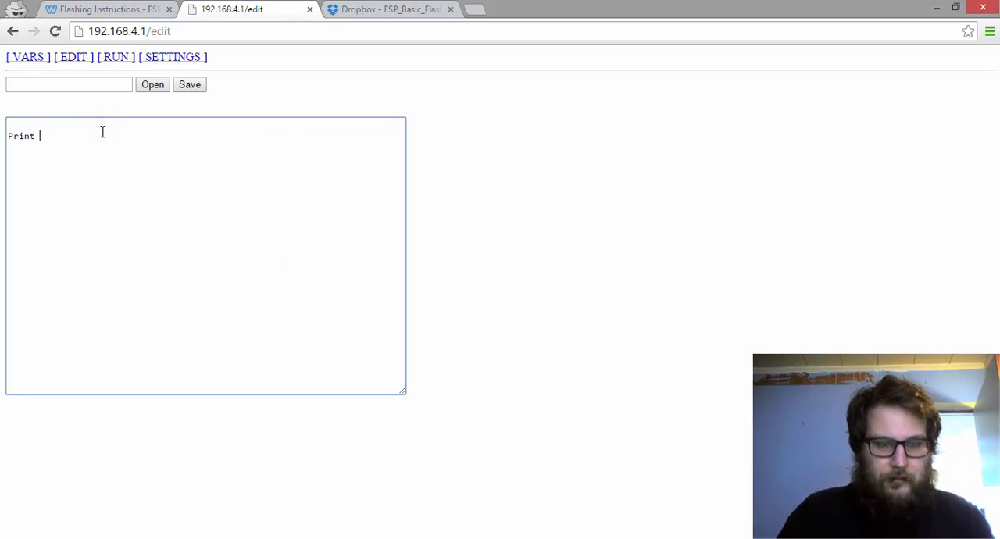
type("he")
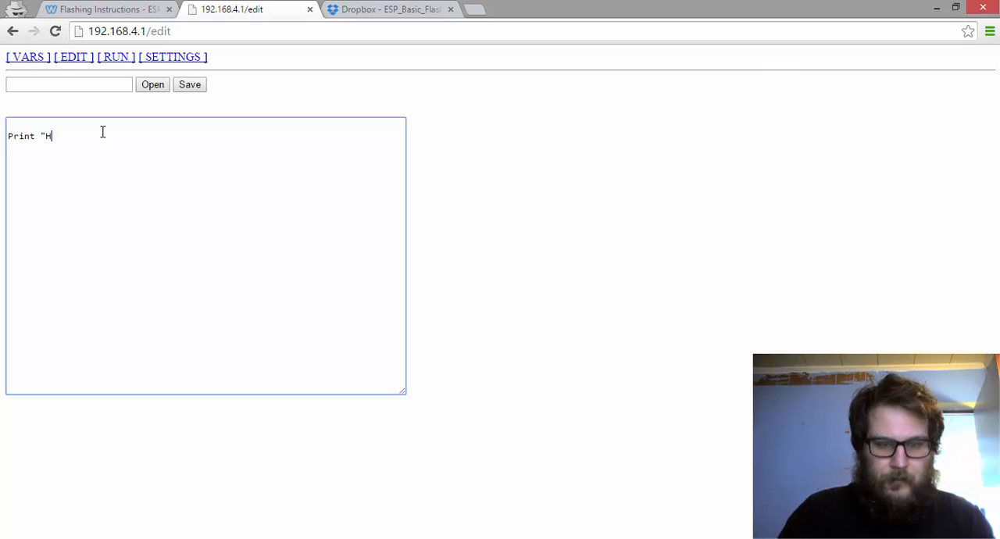
type("ello world")
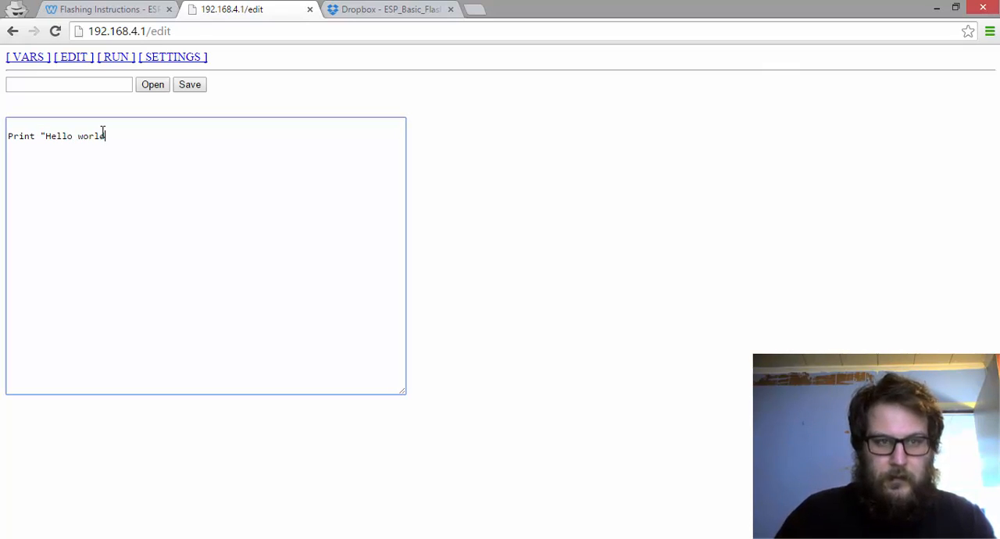
type("d\"")
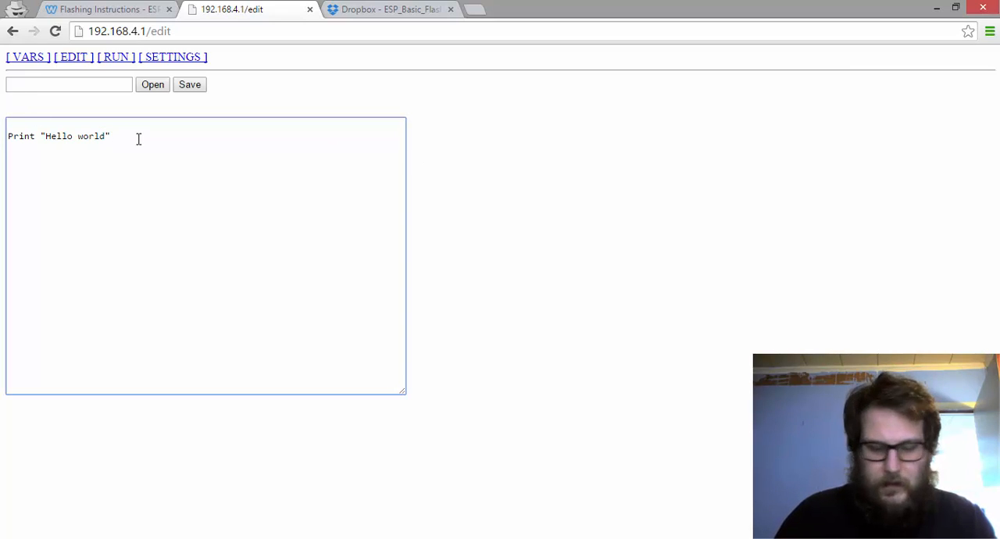
type("end")
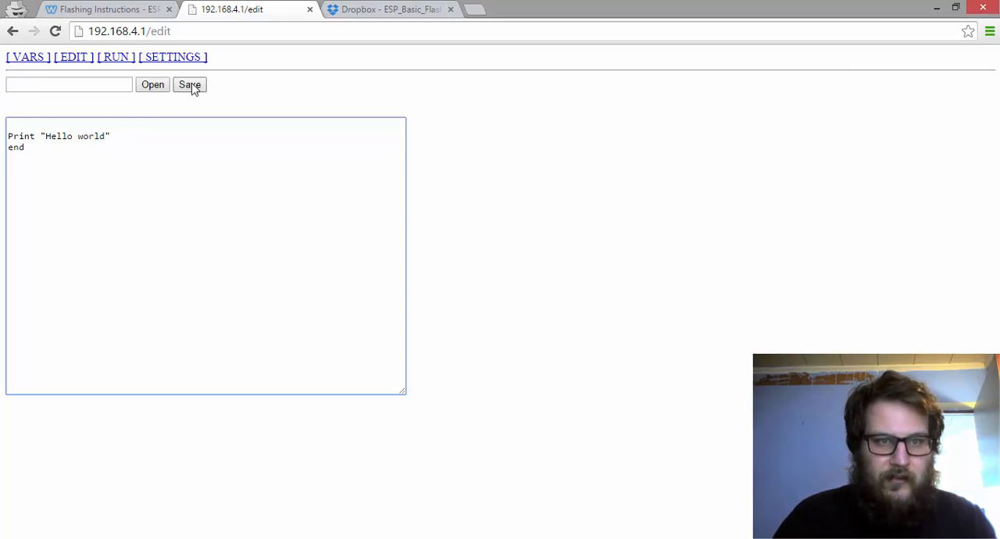
left_click(189, 85)
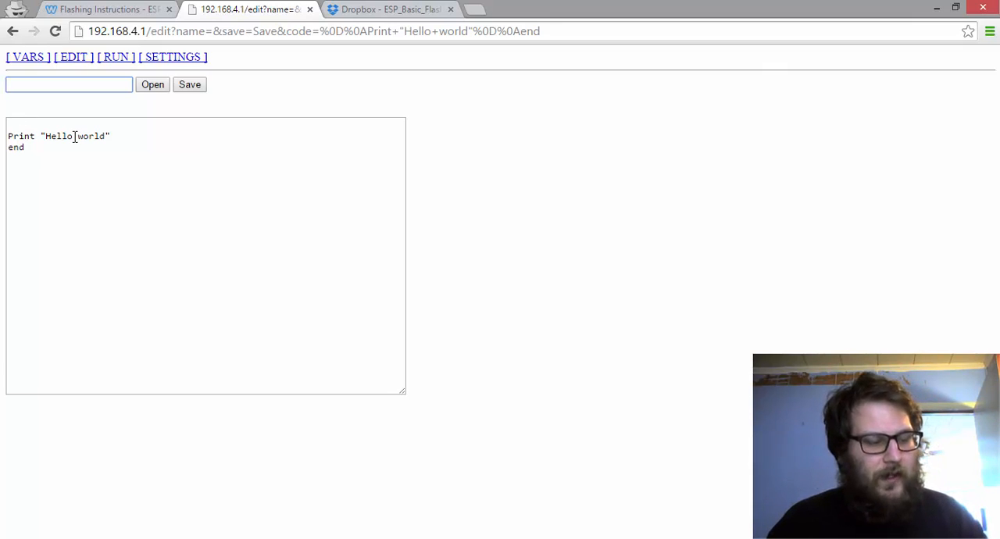
Step: Run the saved program so it prints Hello world and Done, then return to the esp8266basic.com tab
left_click(69, 85)
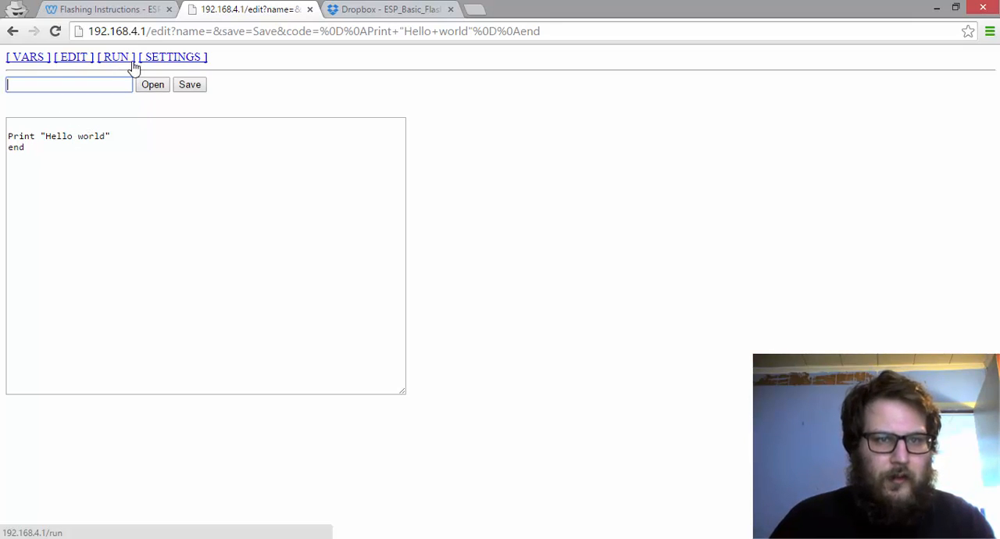
mouse_move(125, 64)
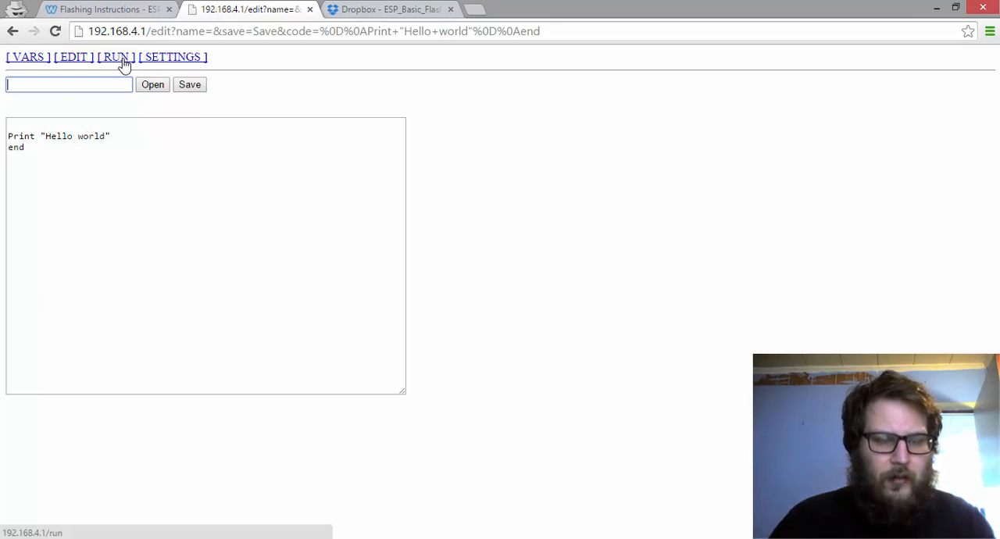
left_click(116, 57)
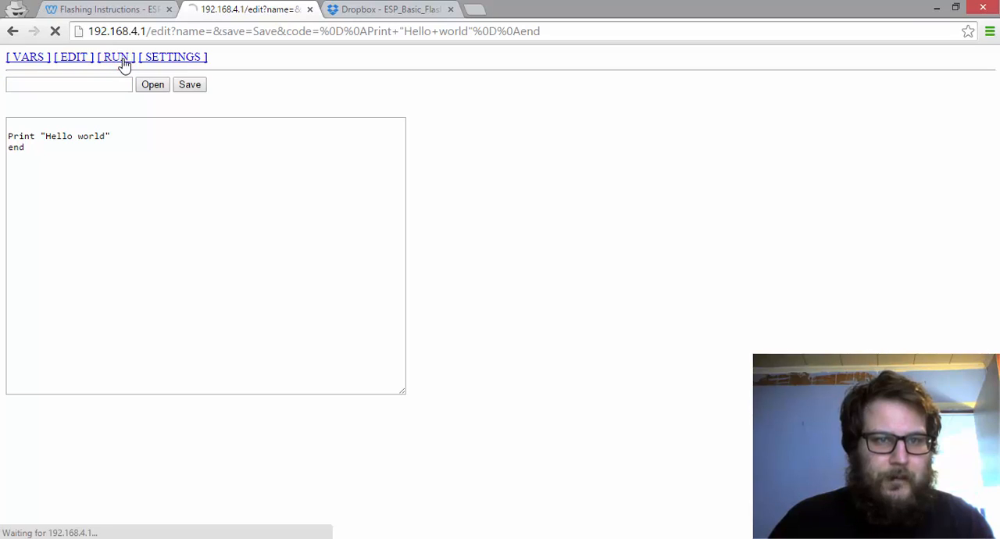
left_click(115, 56)
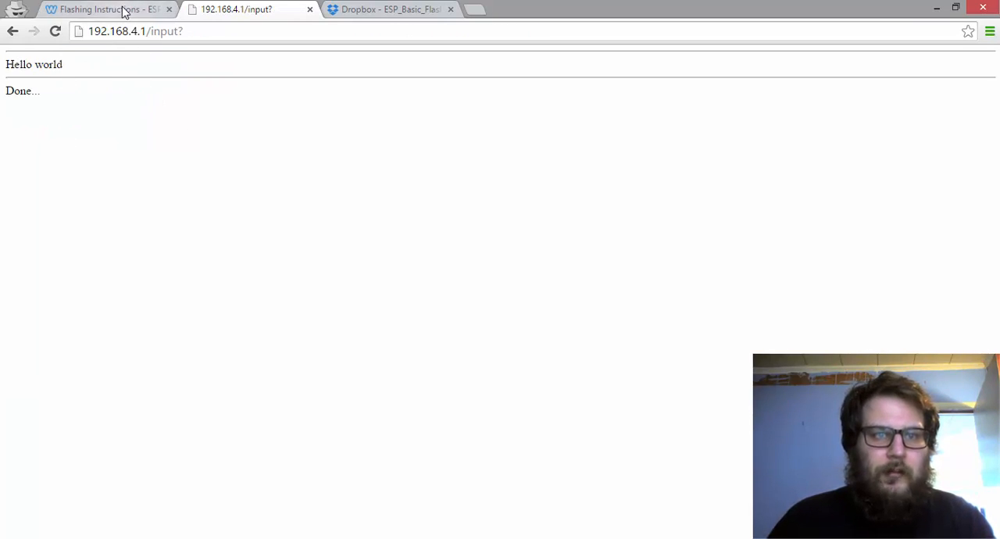
left_click(101, 9)
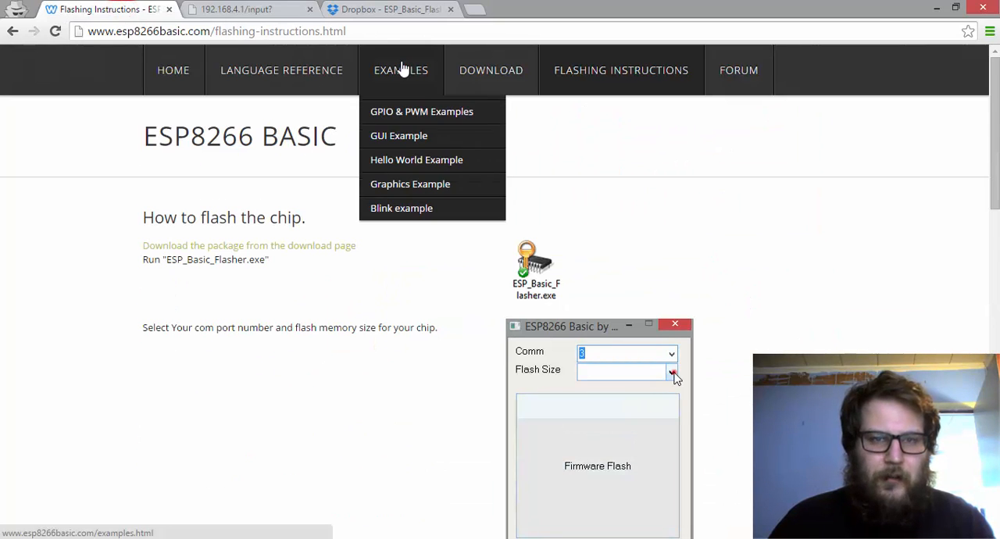
Step: Navigate to Examples > GPIO & PWM Examples on esp8266basic.com
left_click(672, 372)
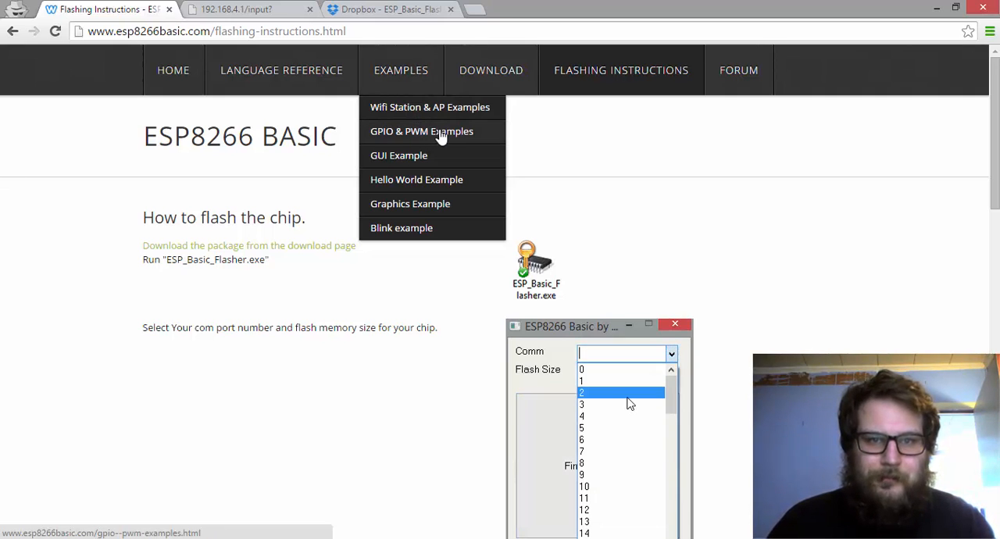
left_click(422, 132)
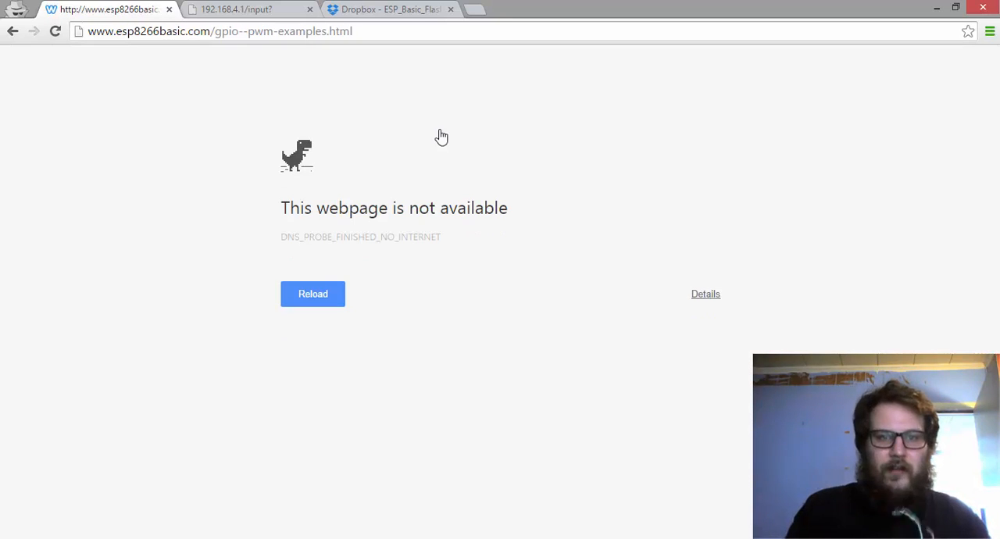
mouse_move(332, 247)
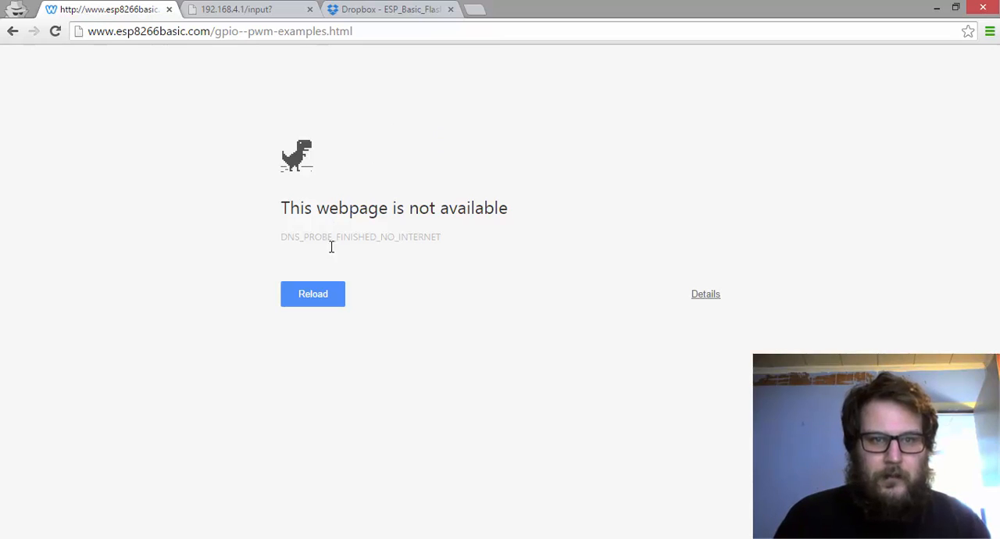
mouse_move(325, 373)
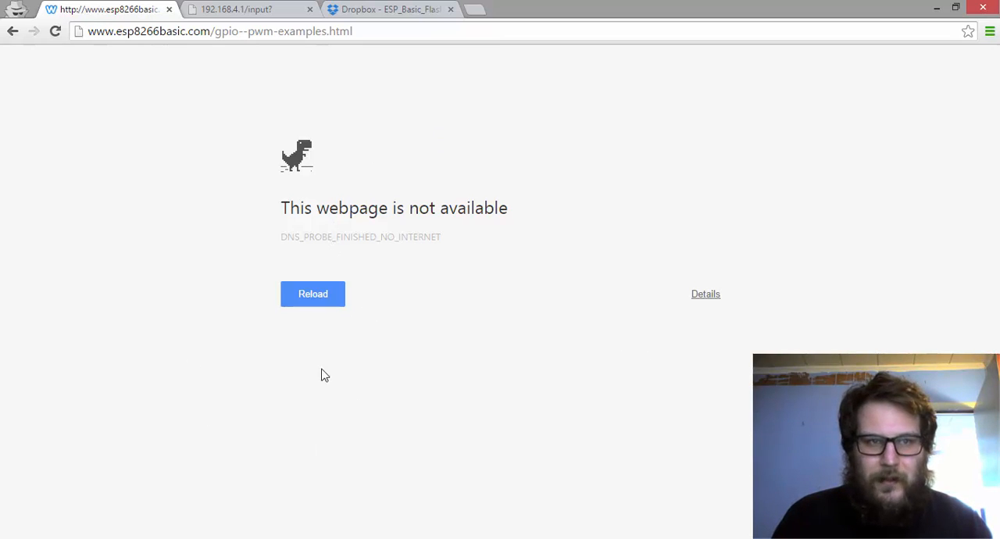
mouse_move(464, 410)
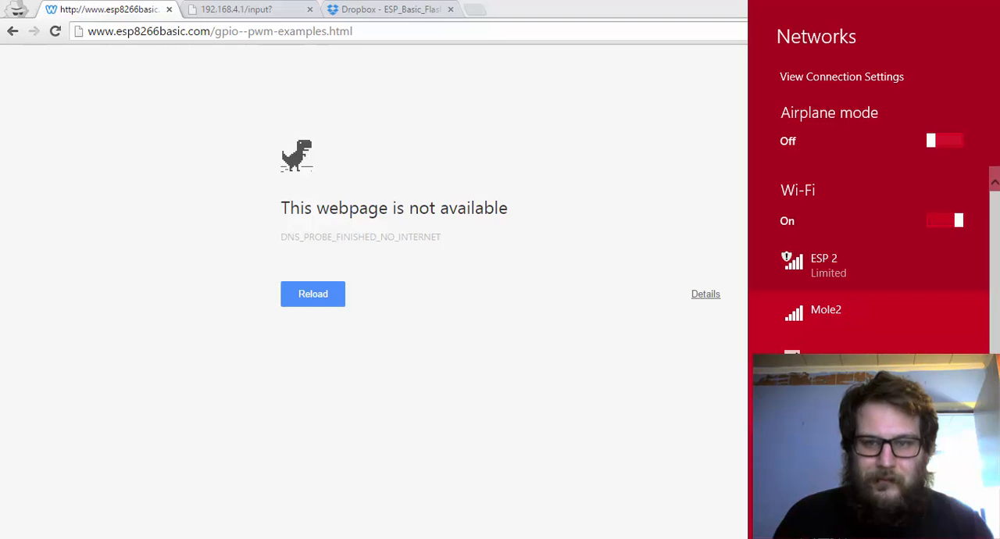
Step: Reconnect to the Mole2 wireless network and reload until the examples page appears
left_click(825, 309)
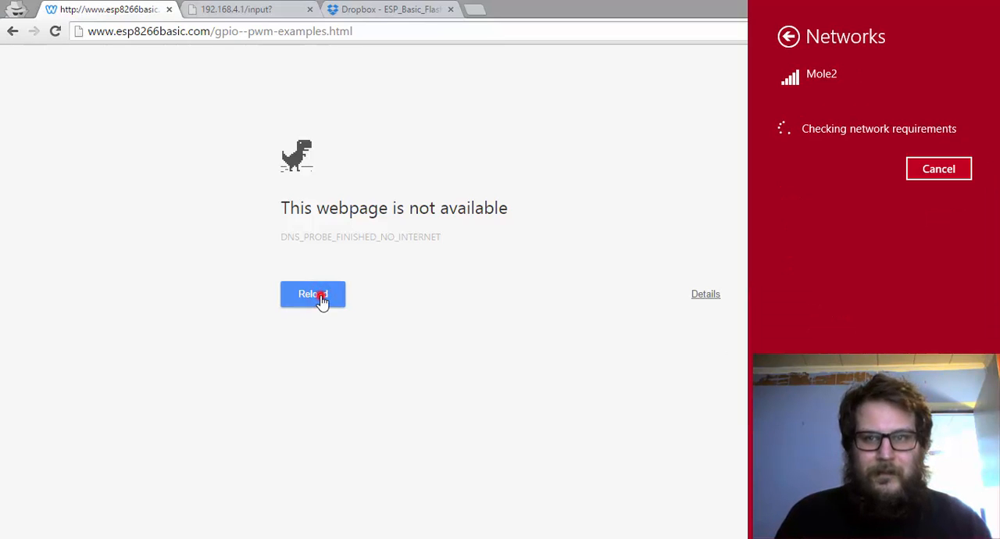
left_click(312, 293)
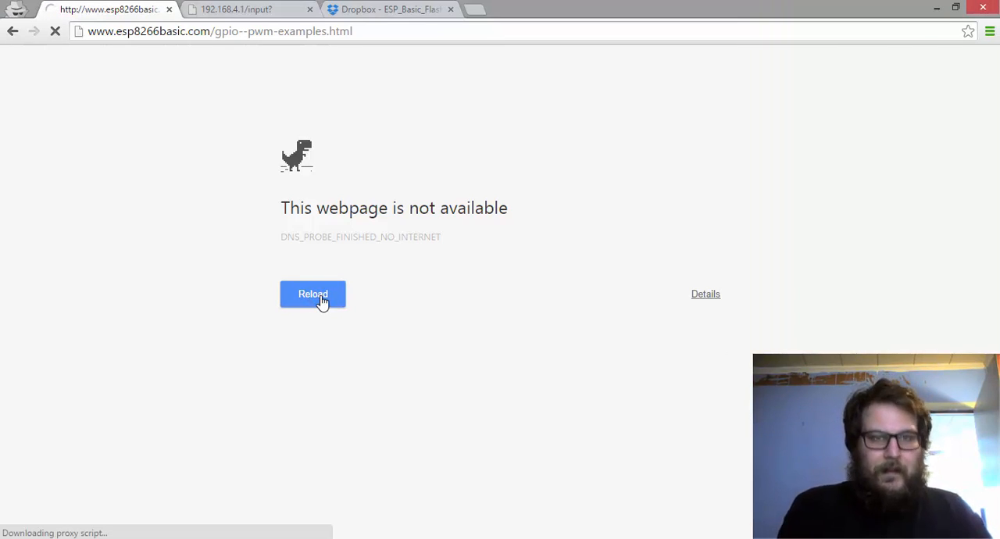
left_click(312, 294)
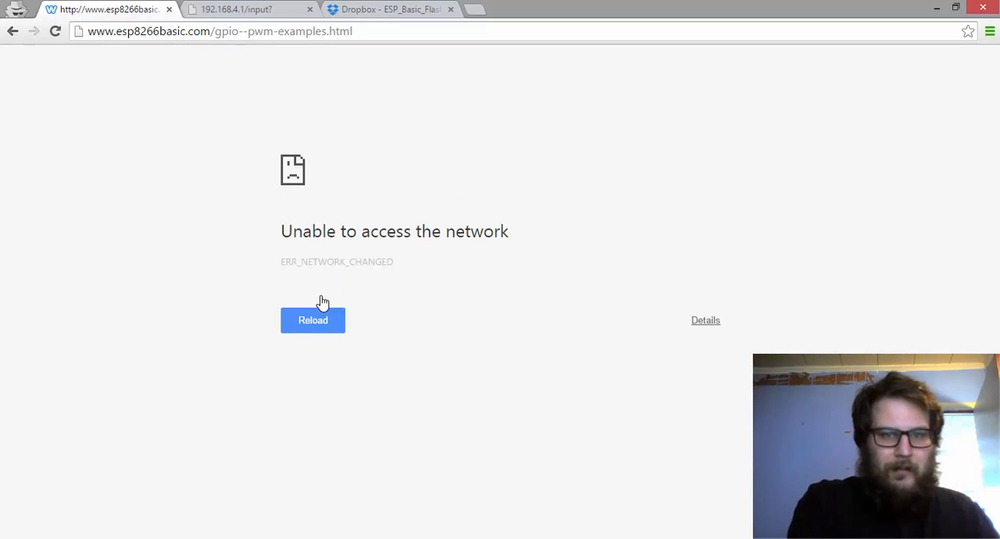
left_click(313, 321)
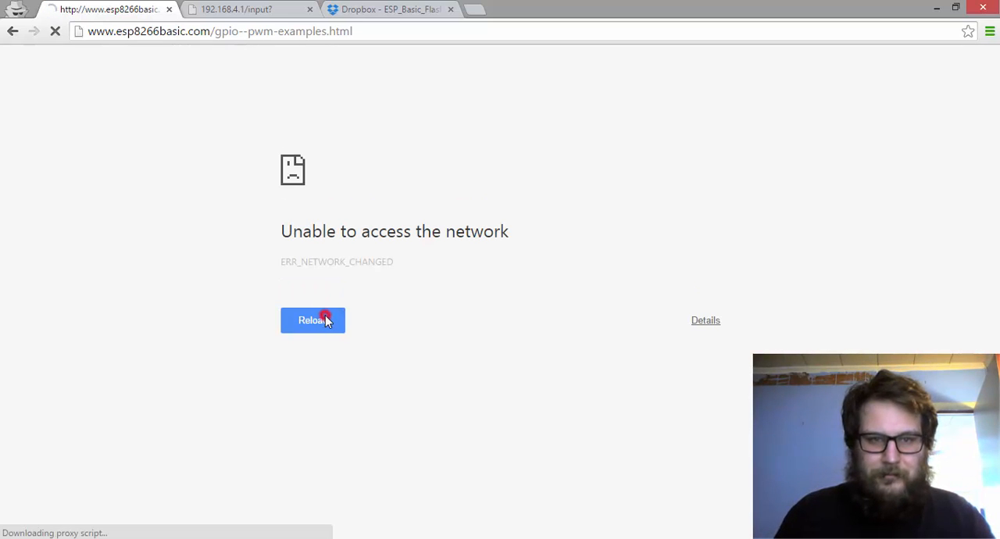
left_click(313, 320)
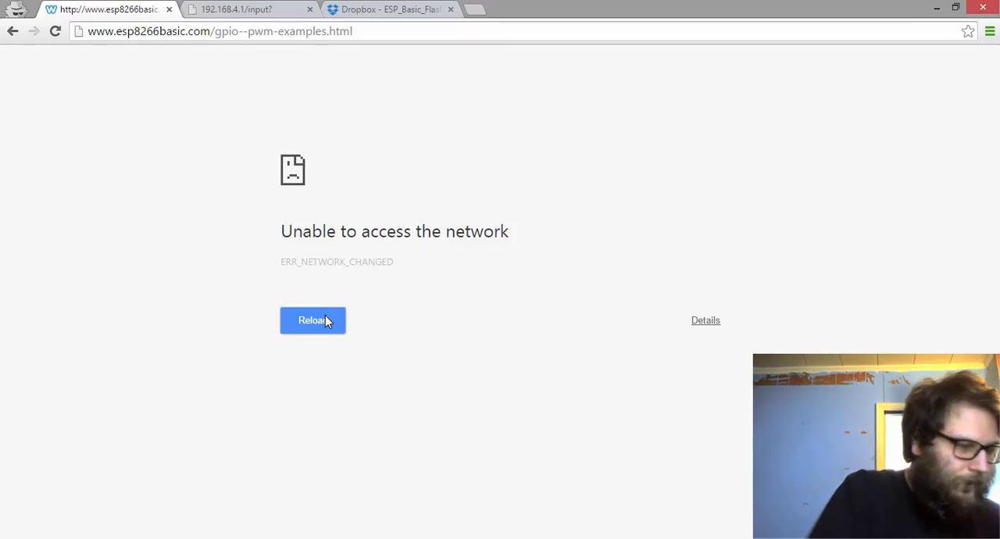
left_click(312, 320)
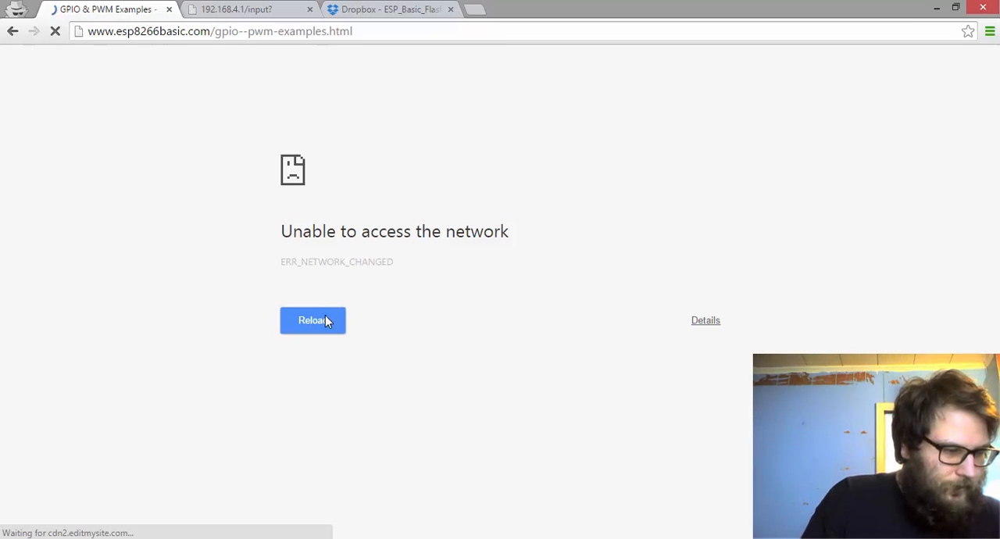
left_click(312, 321)
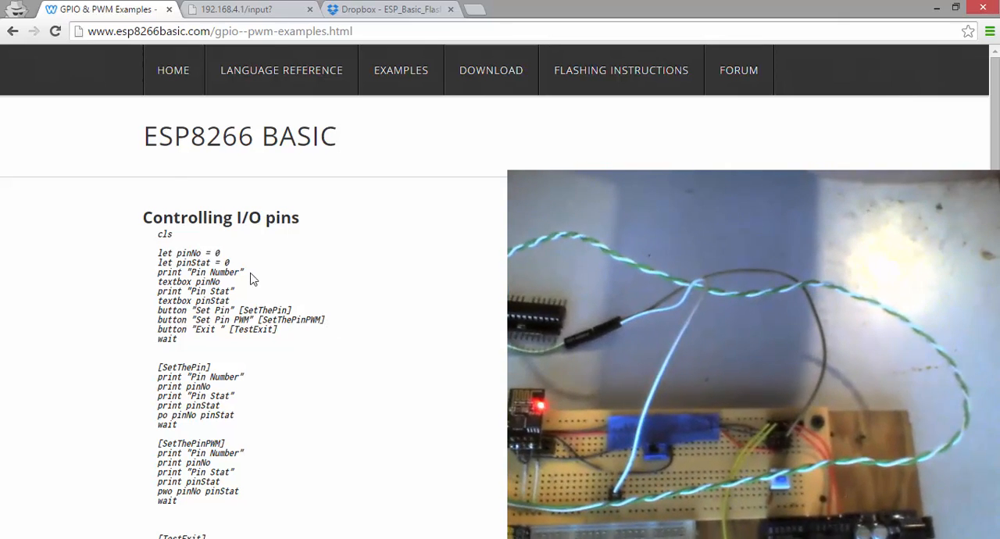
Step: Copy the Controlling I/O pins example code and return to the device page at 192.168.4.1
scroll("down", 3)
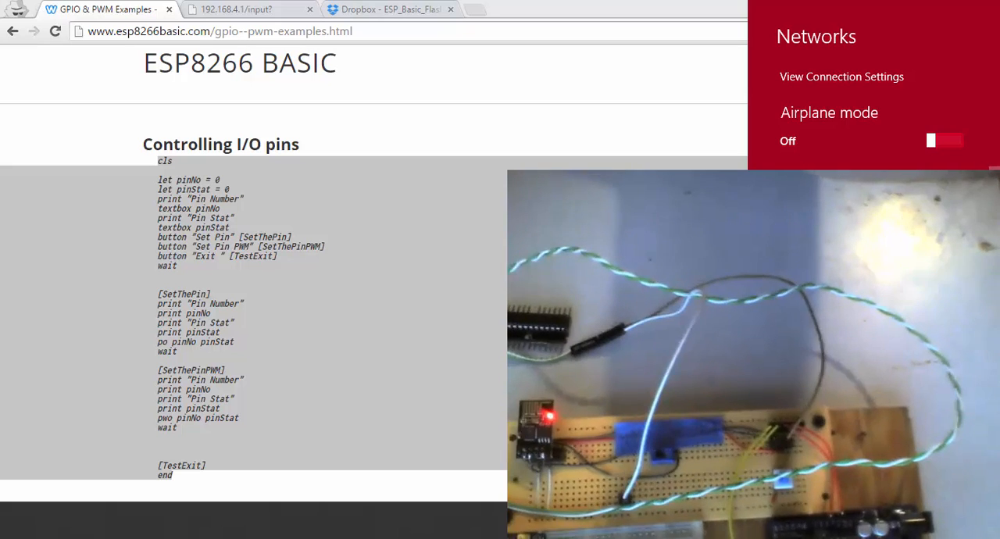
left_click(818, 73)
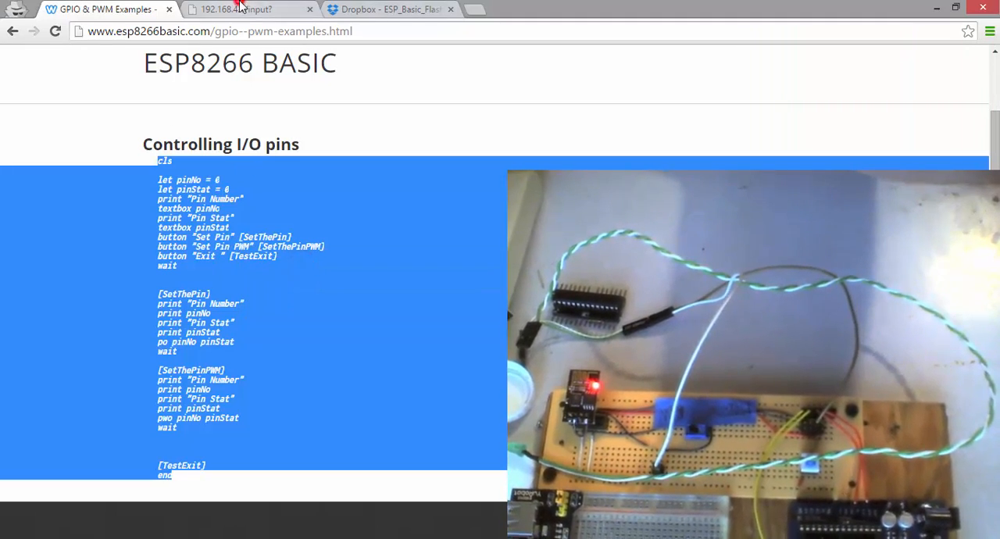
left_click(243, 10)
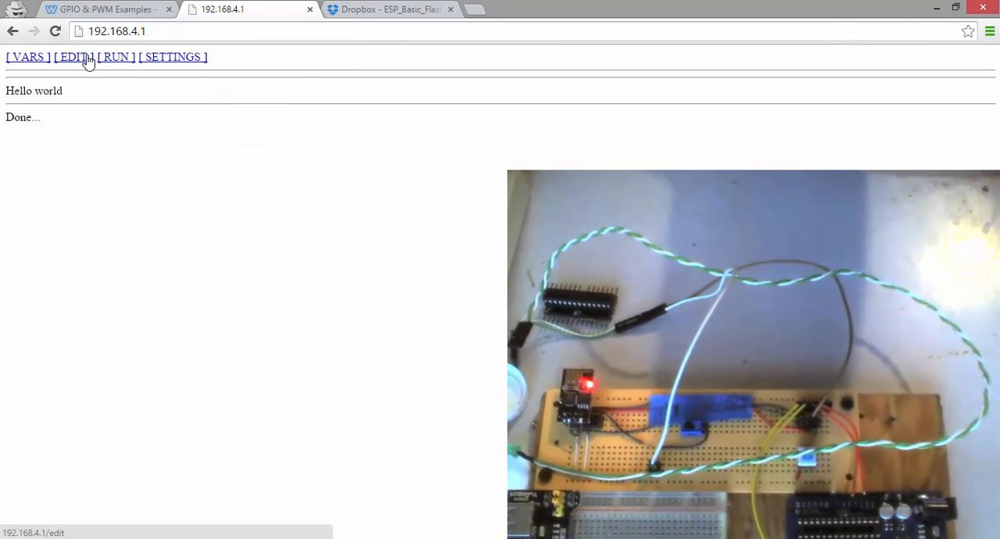
Step: Paste the Controlling I/O pins program into the device editor and save it
left_click(73, 56)
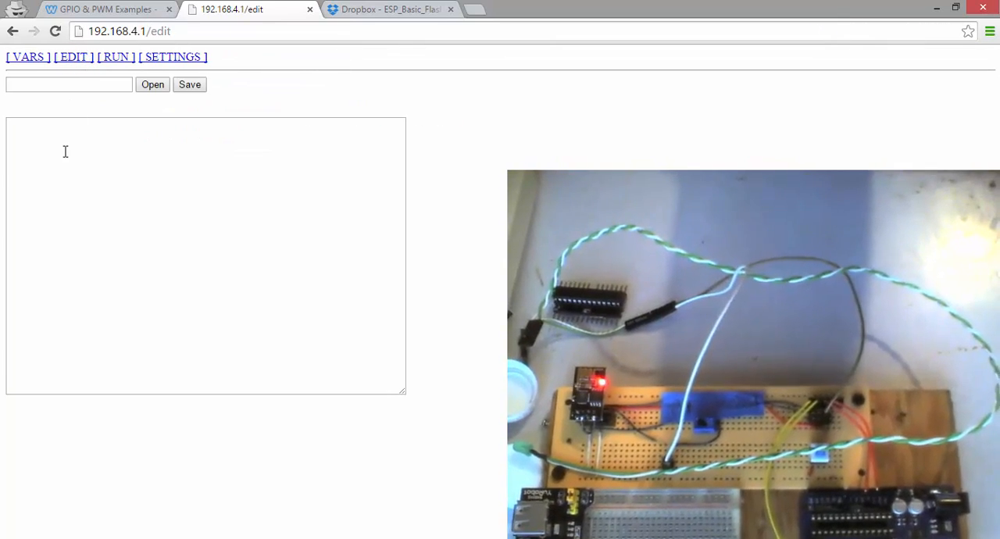
left_click(35, 125)
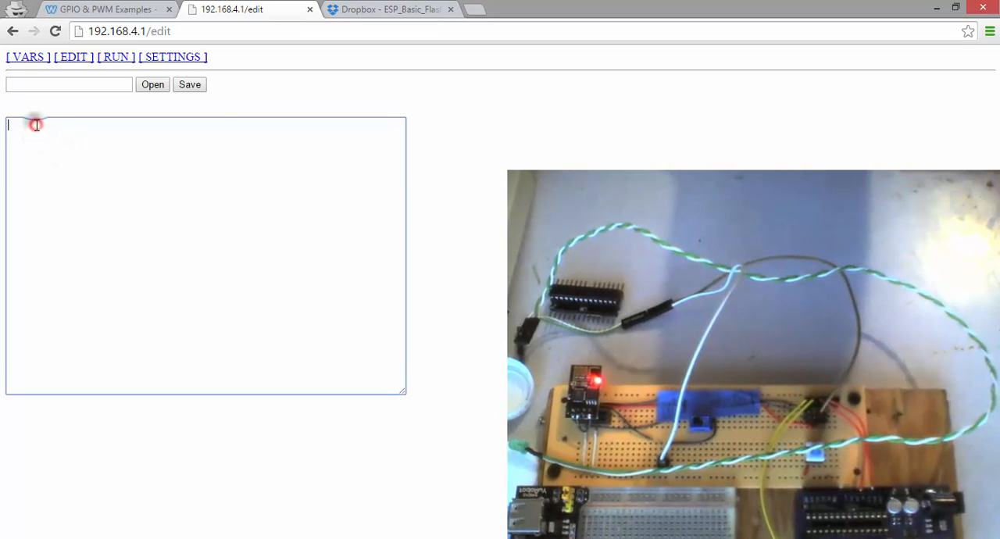
left_click(151, 84)
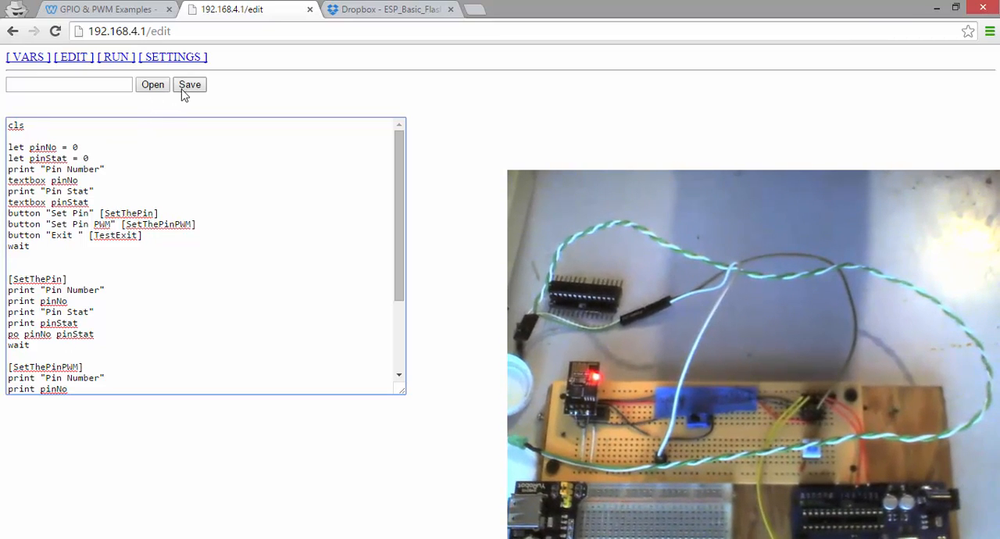
left_click(189, 85)
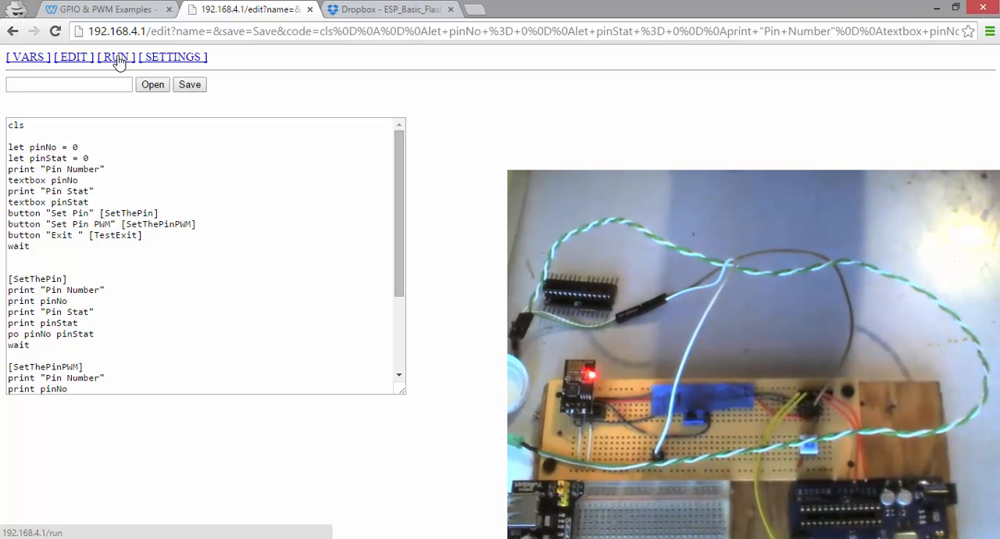
Step: Run the saved program and set pin 0 to state 1 via Set Pin
left_click(116, 56)
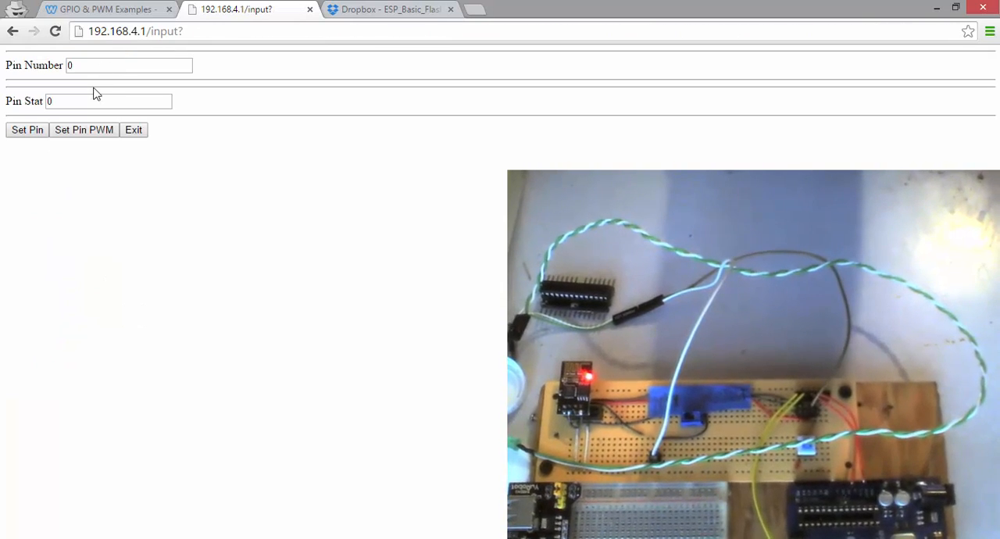
left_click(128, 65)
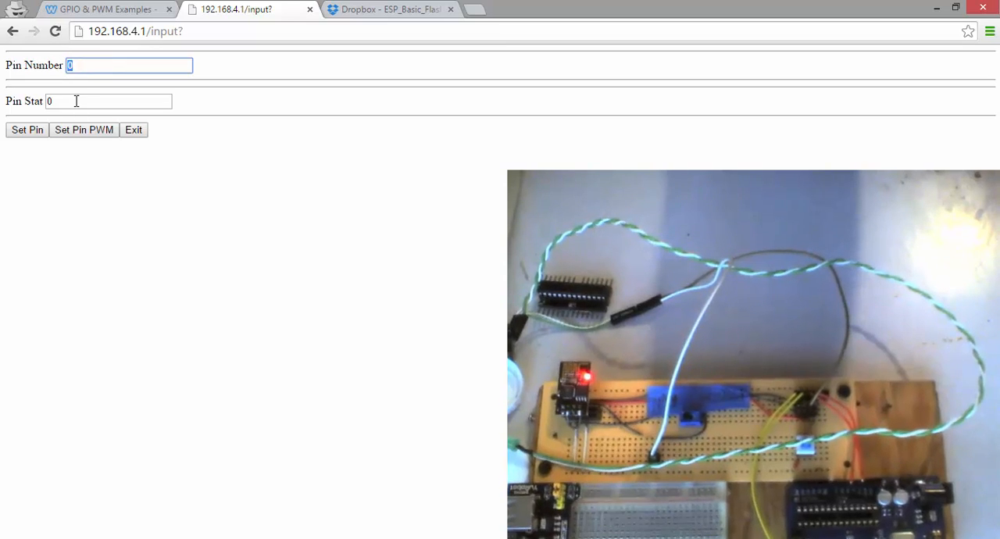
left_click(108, 100)
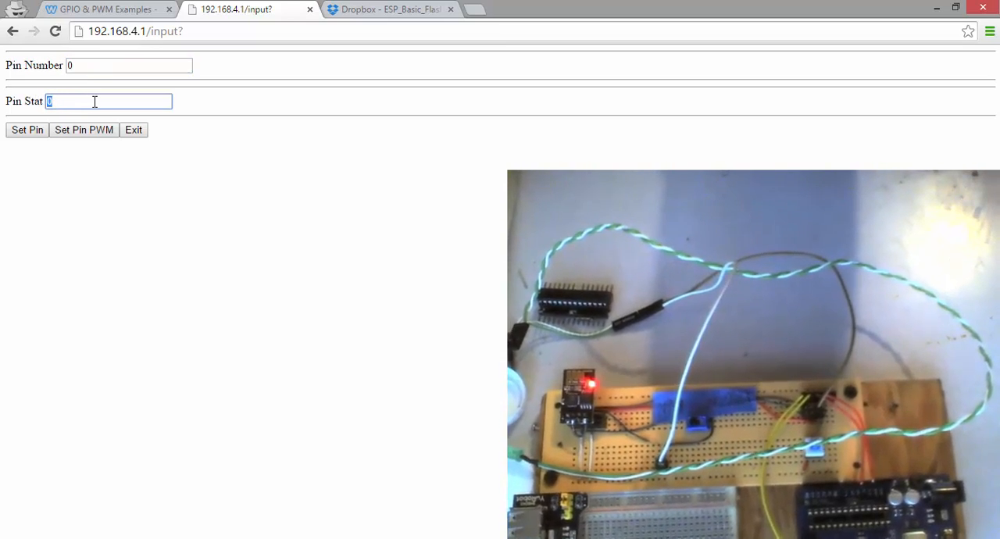
type("1")
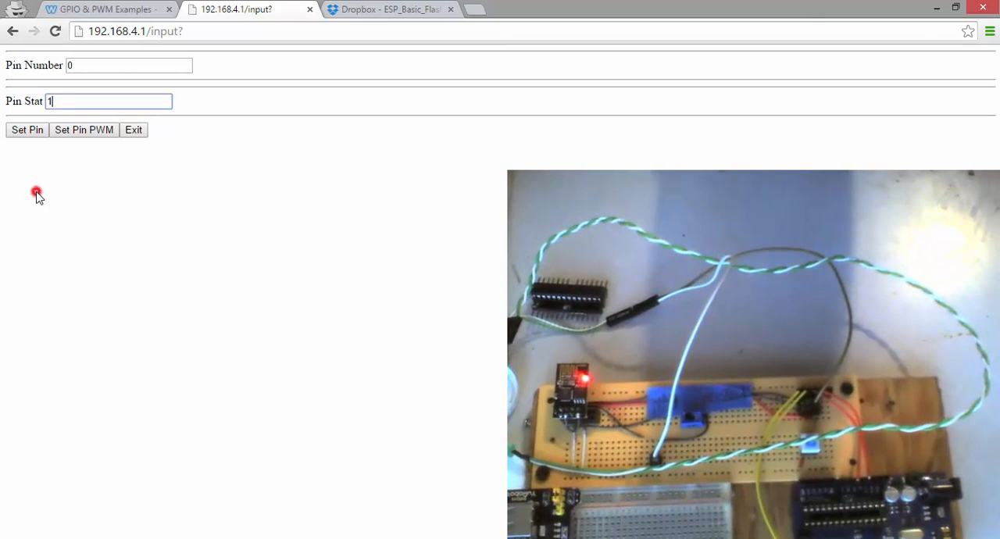
left_click(26, 130)
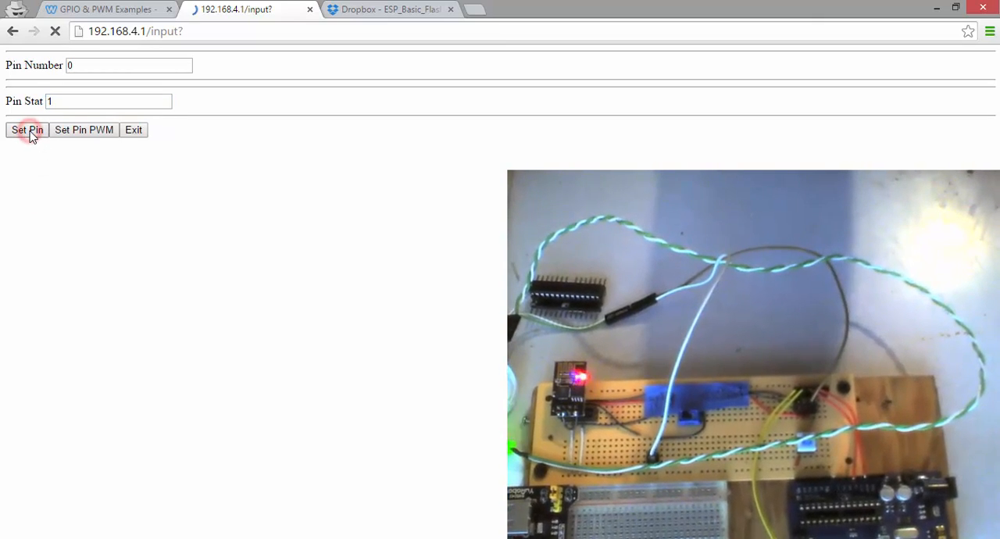
Step: Set pin 0 back to state 0
left_click(27, 130)
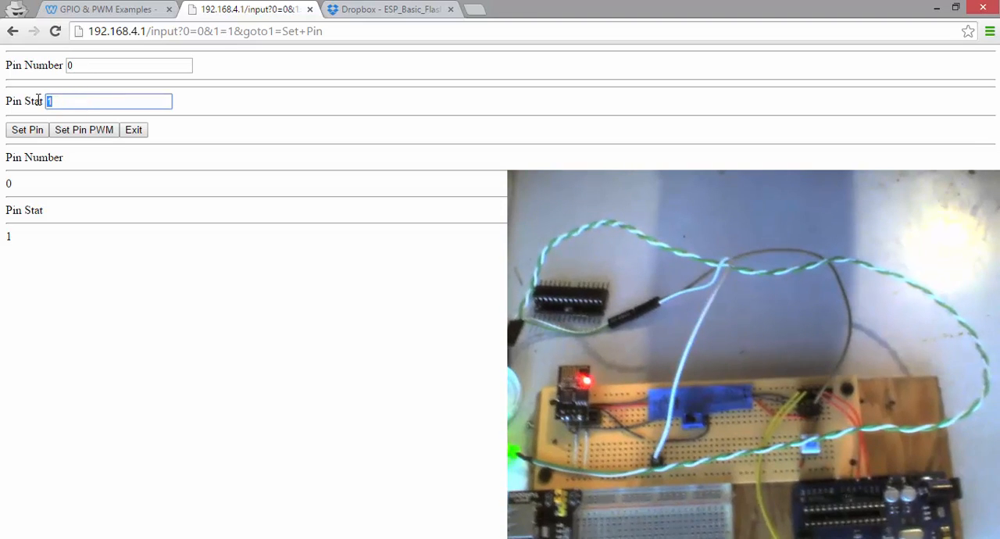
type("0")
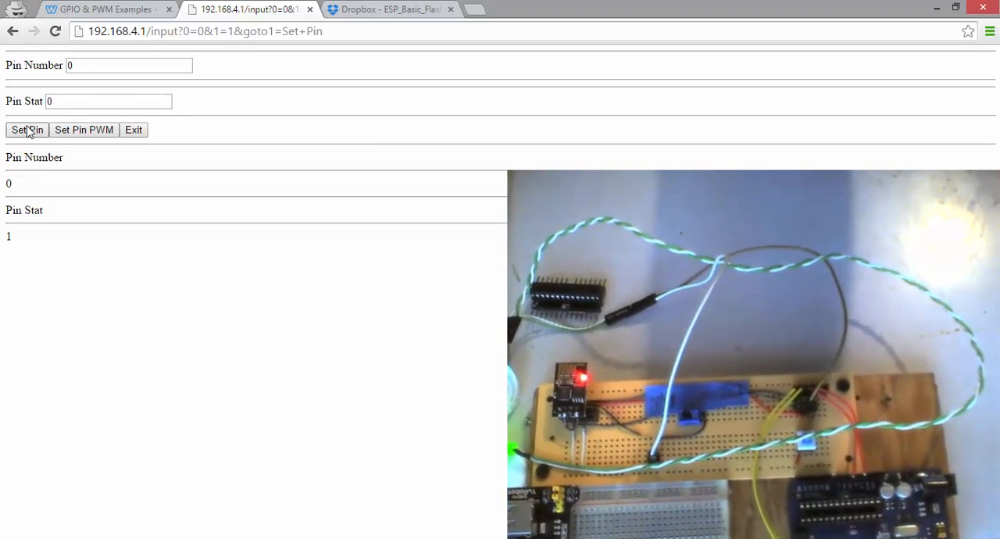
left_click(27, 130)
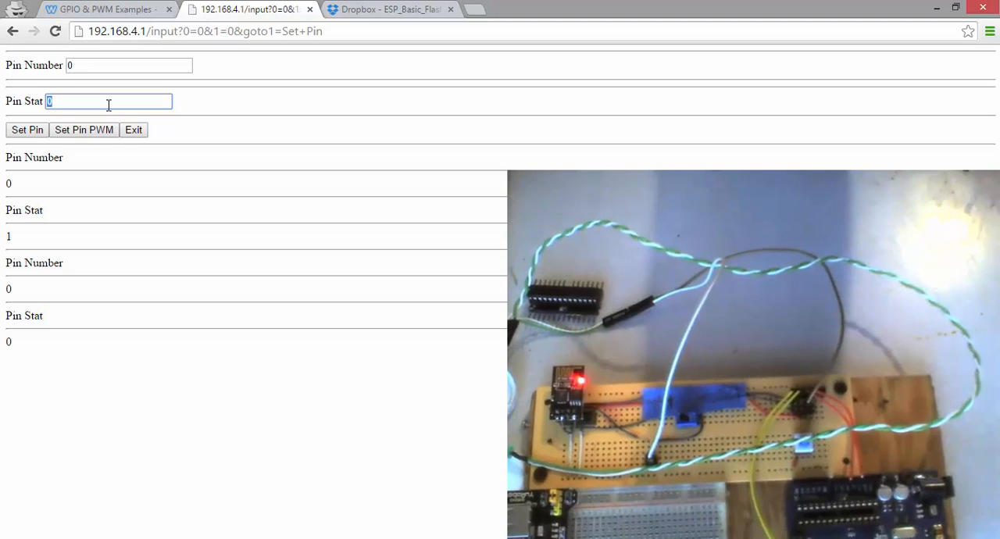
Step: Send PWM levels 50 and then 1000 to pin 0
type("50")
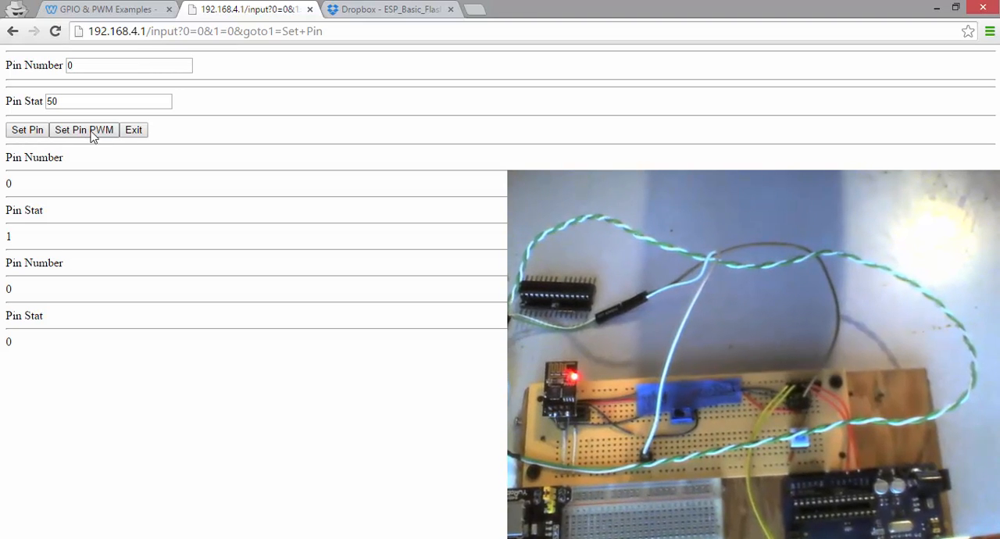
left_click(84, 129)
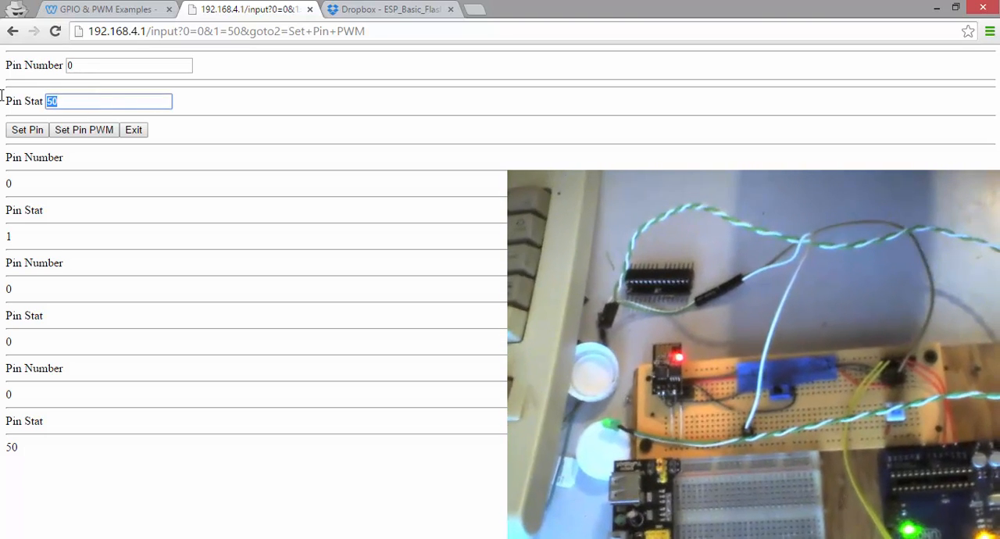
type("100")
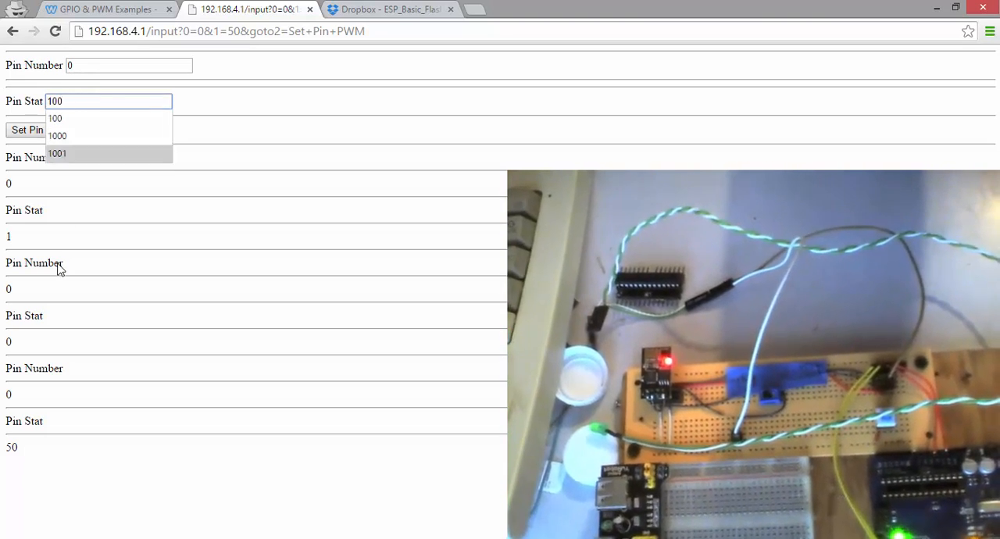
left_click(58, 135)
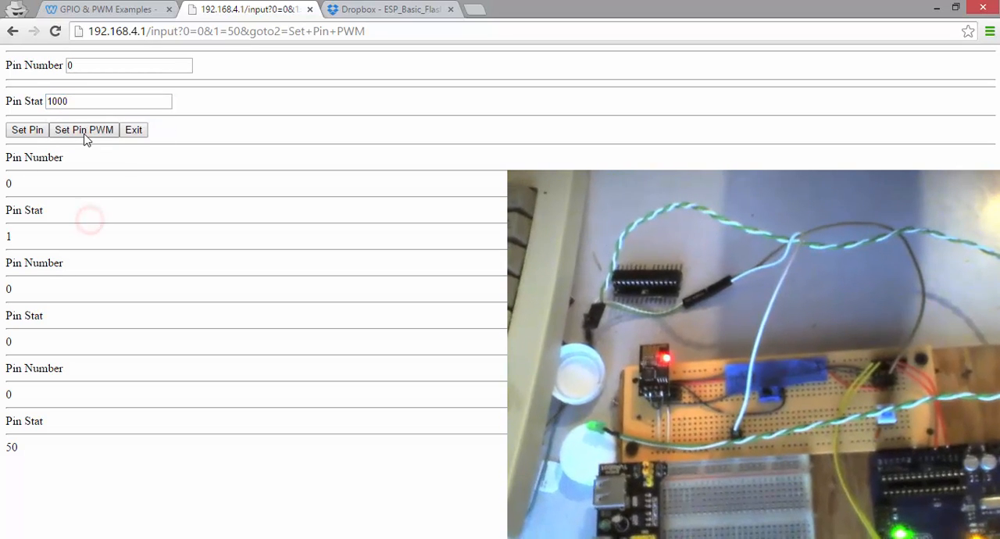
left_click(85, 130)
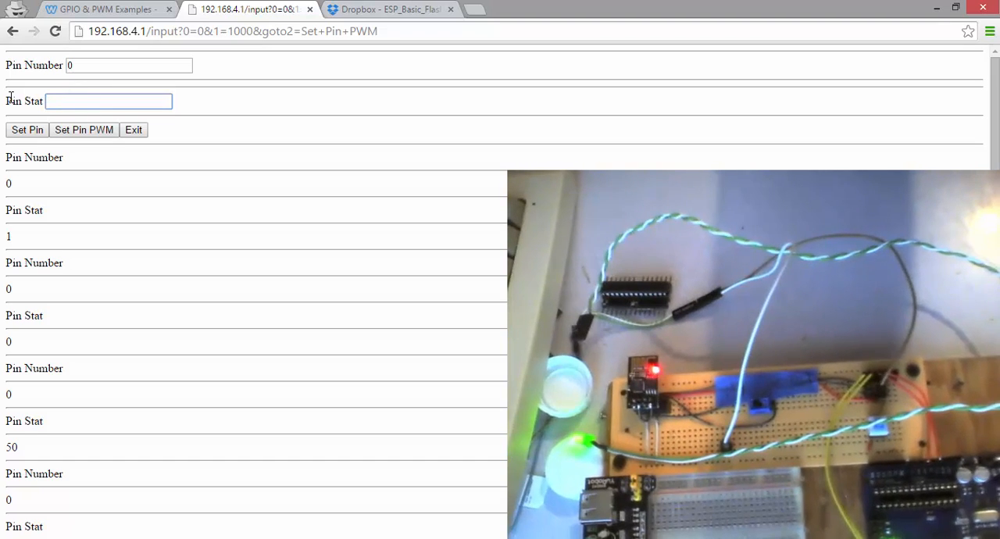
Step: Send PWM level 1025 to pin 0, then trim it to 1020 and apply again
type("125")
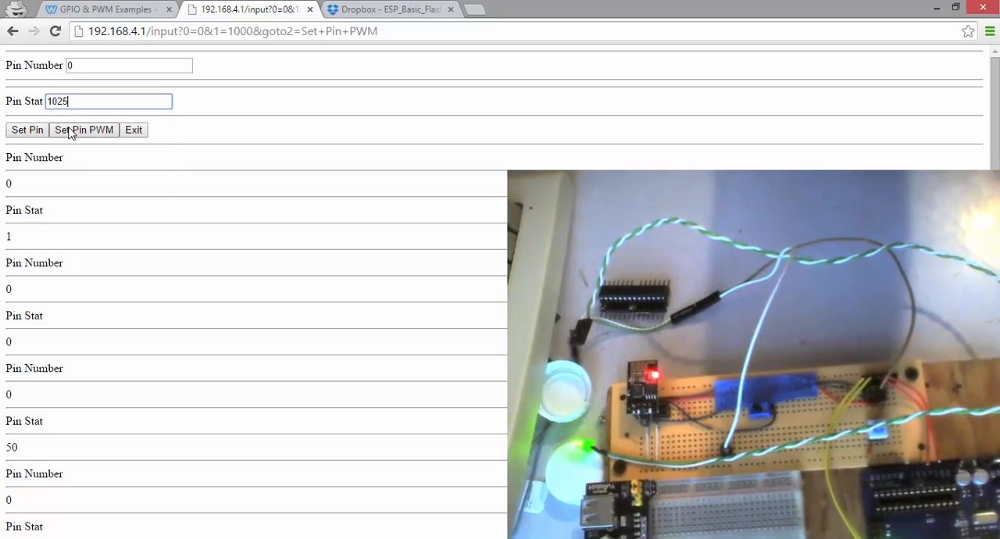
left_click(85, 130)
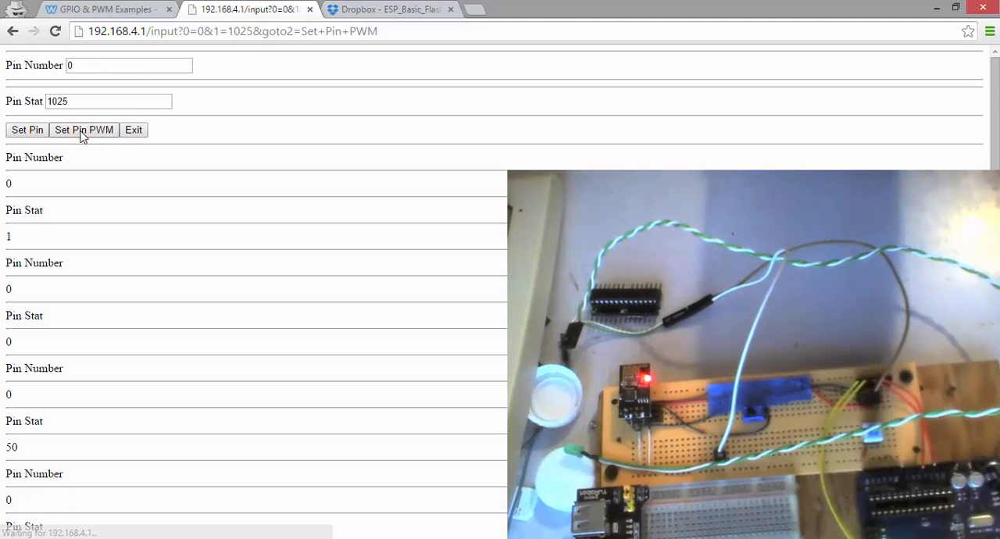
left_click(108, 100)
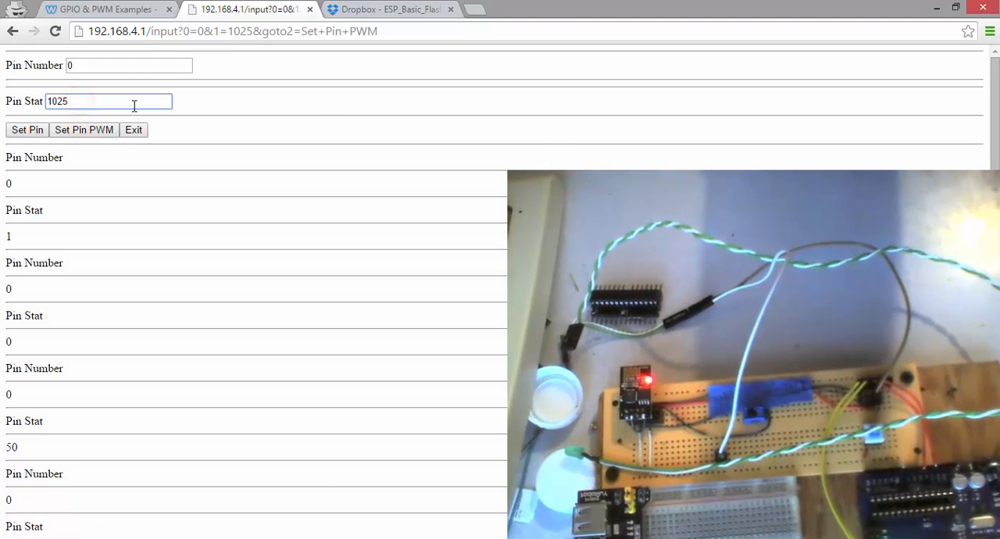
key("Backspace")
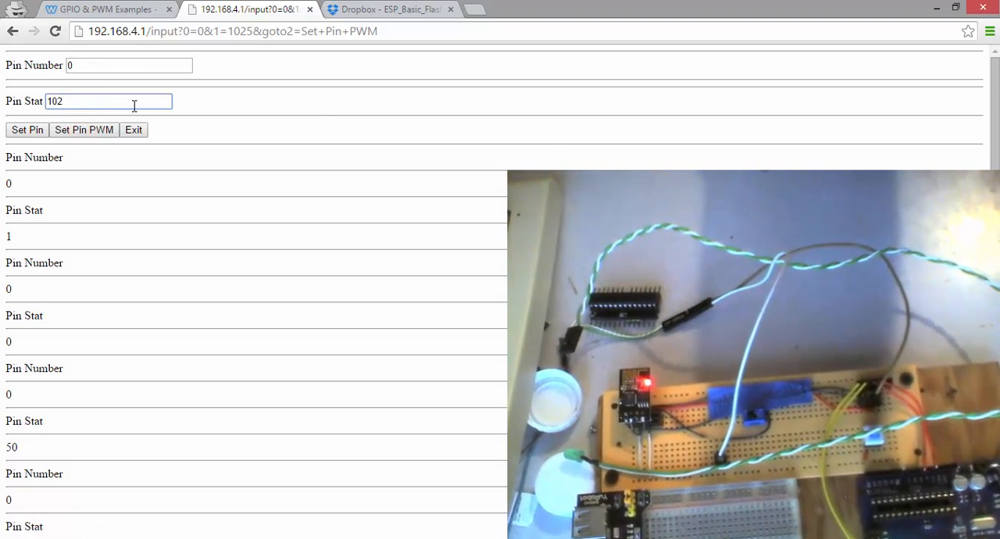
left_click(85, 130)
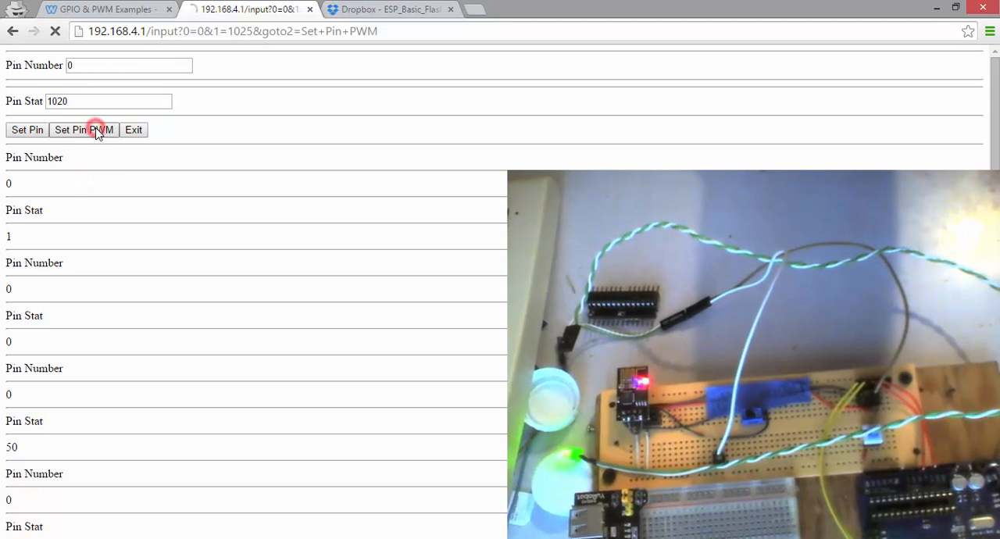
left_click(84, 130)
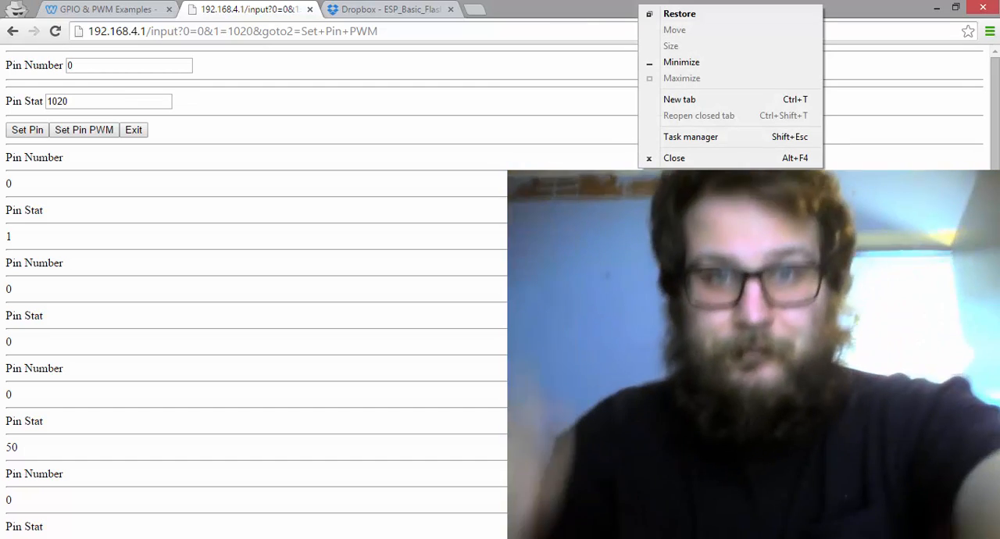
left_click(482, 247)
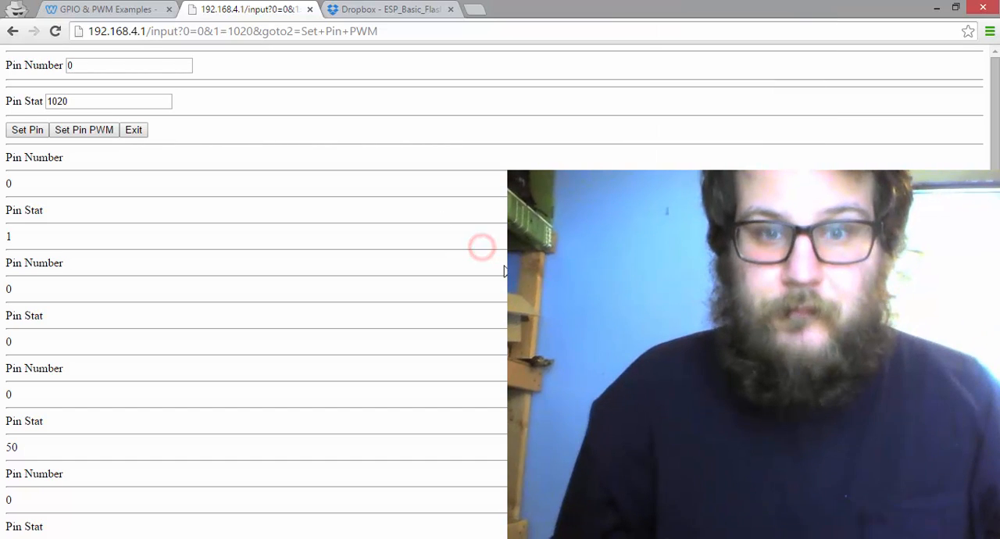